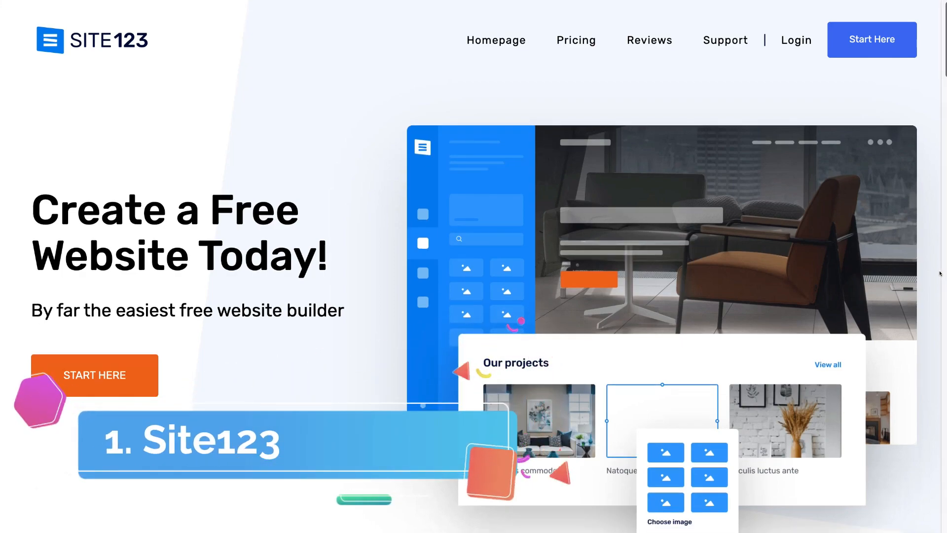
# Scroll the SITE123 homepage past templates and Fantastic Features to 'What Makes Us The Best'.
pyautogui.scroll(-3)
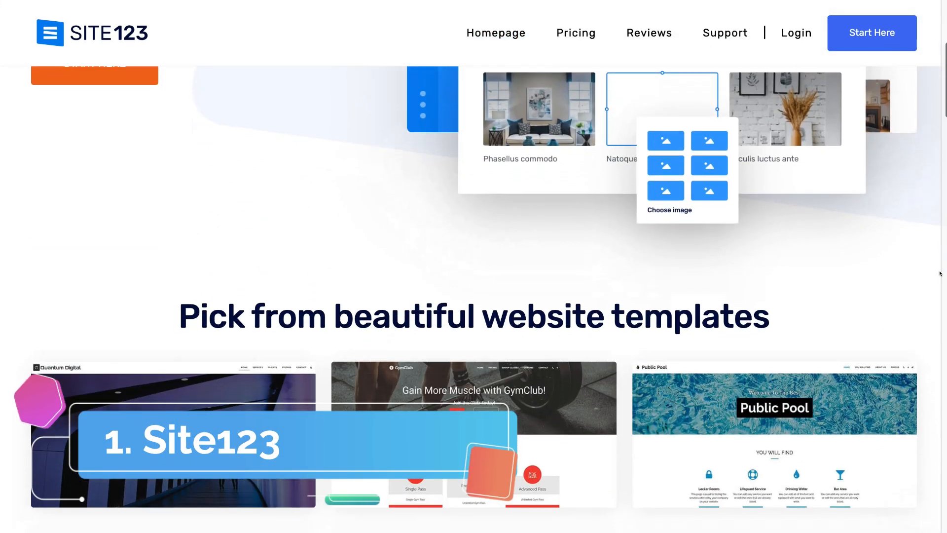
pyautogui.scroll(-3)
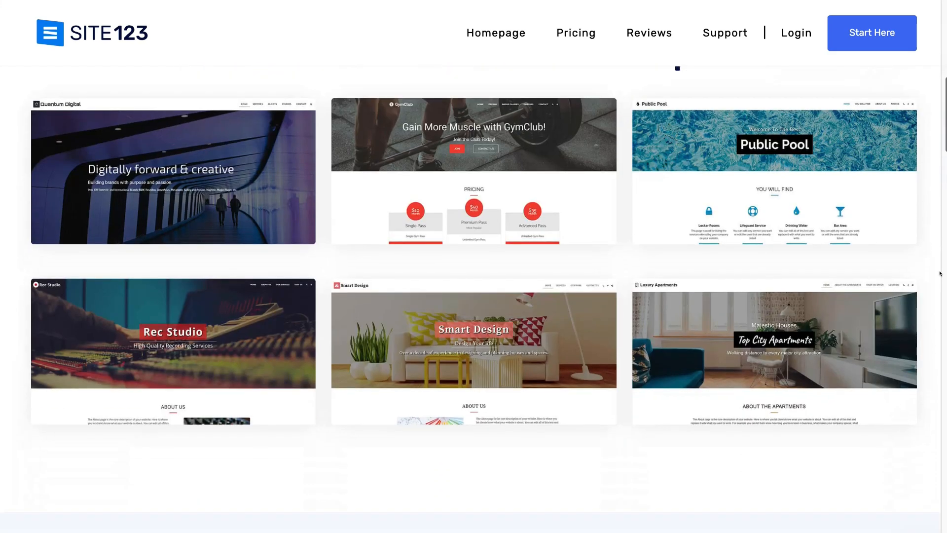
pyautogui.scroll(-3)
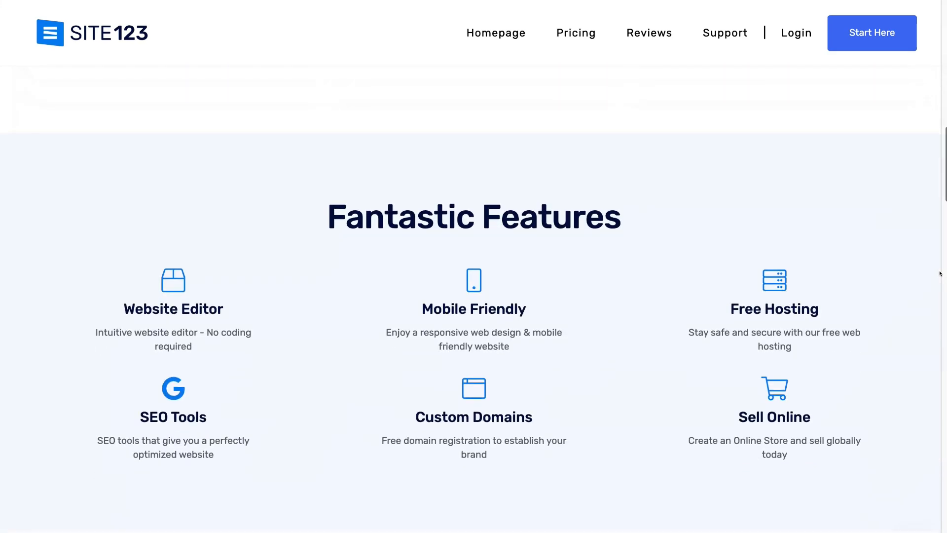
pyautogui.scroll(-3)
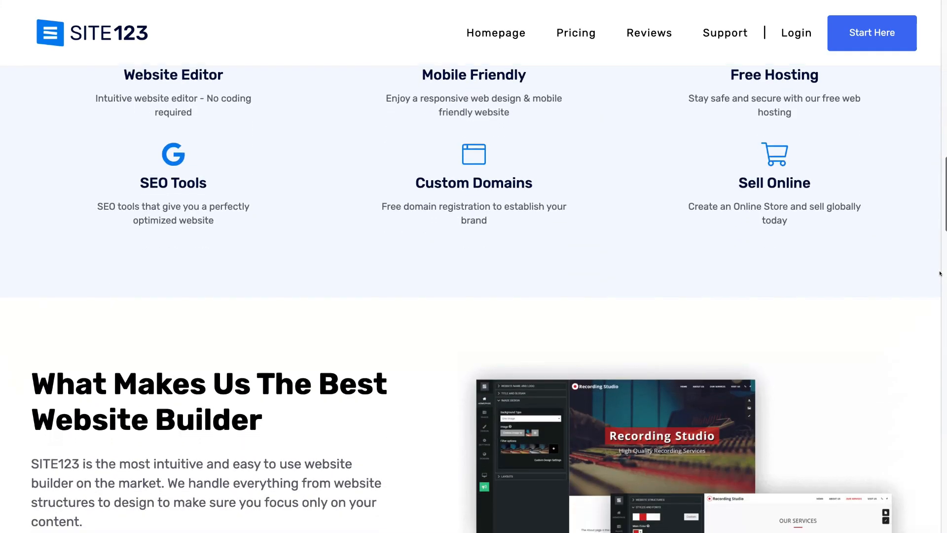
pyautogui.scroll(-3)
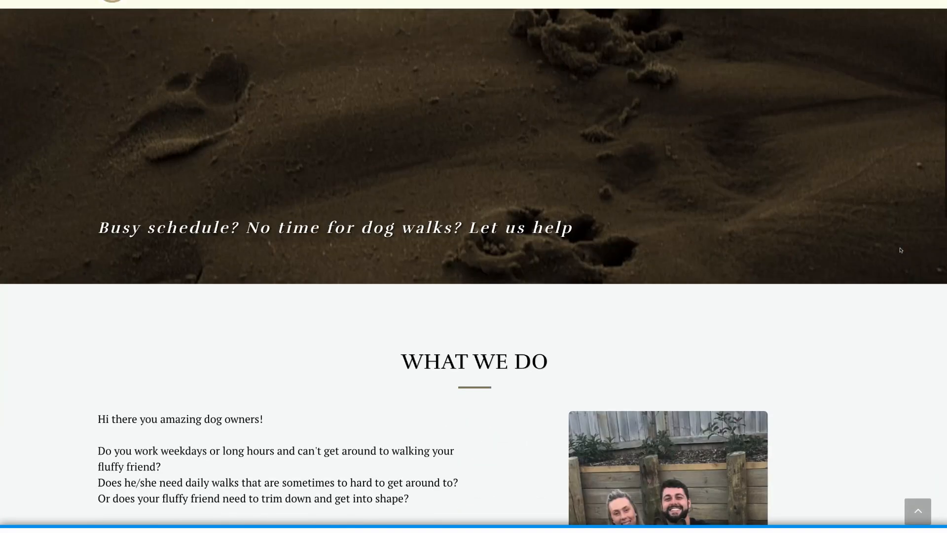
# Scroll the sample dog-walking site from its welcome banner down to the walks pricing table.
pyautogui.scroll(-3)
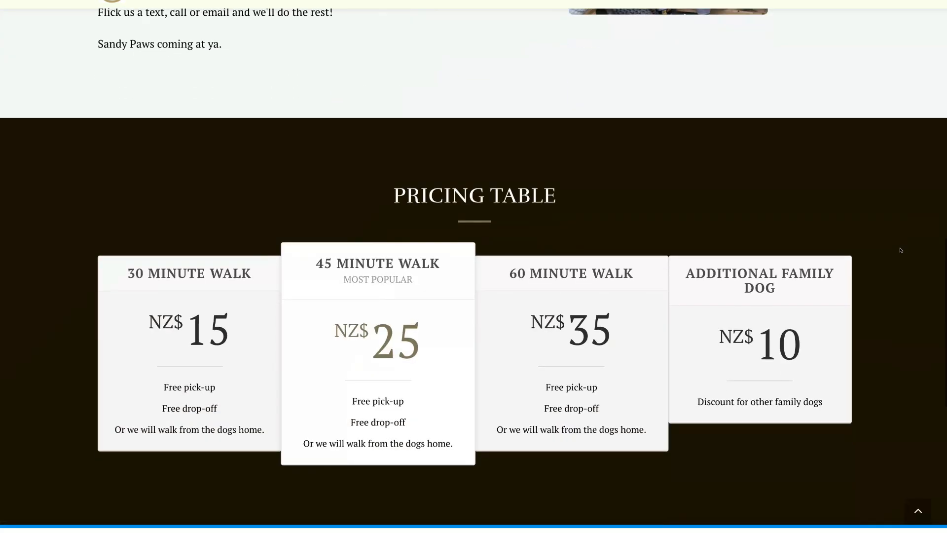
pyautogui.scroll(-3)
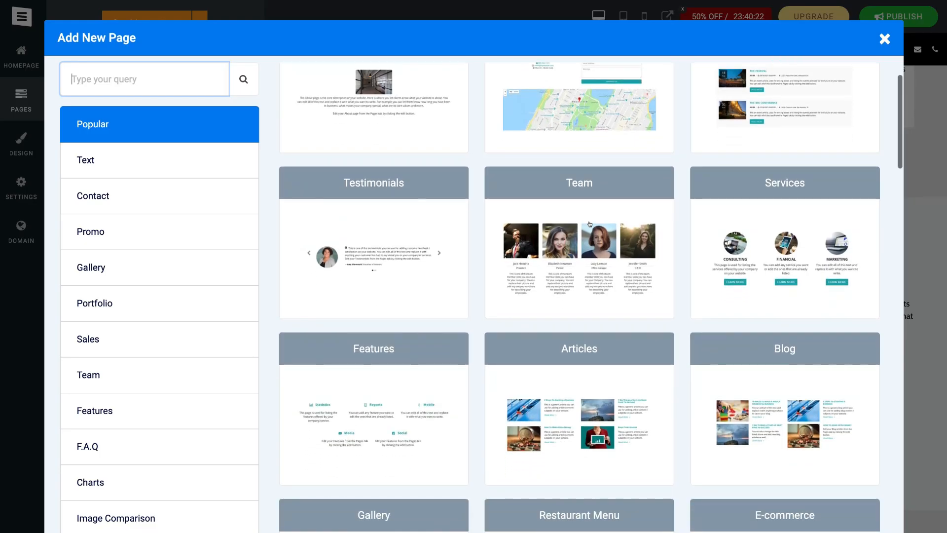
# Scroll through SITE123's Popular page templates such as Testimonials, Team and Services.
pyautogui.scroll(-3)
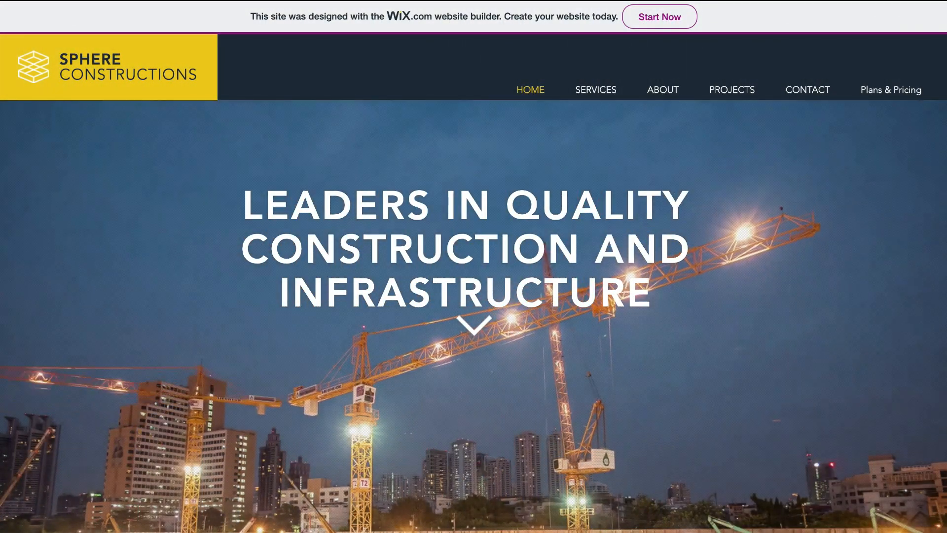
# Use Start Now on the Wix banner to begin creating a Wix website.
pyautogui.click(660, 17)
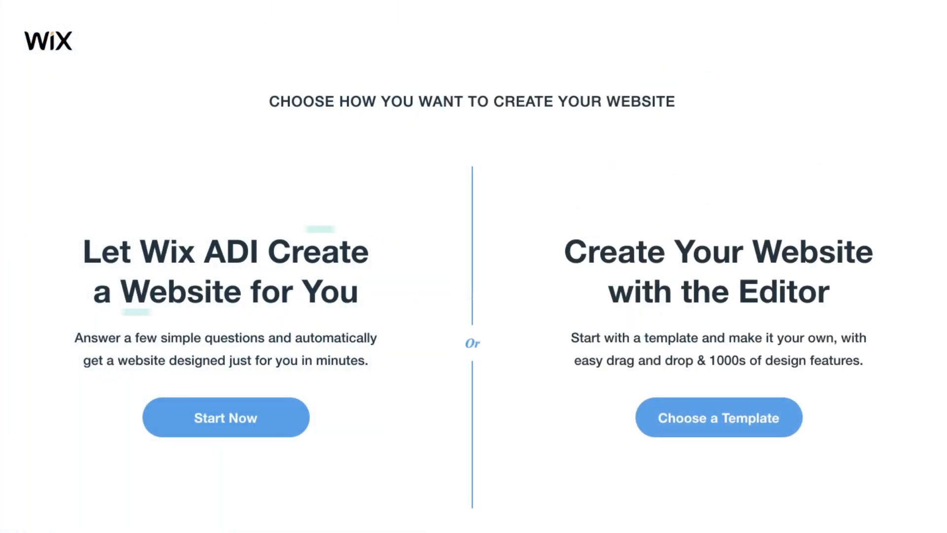
pyautogui.moveTo(225, 272)
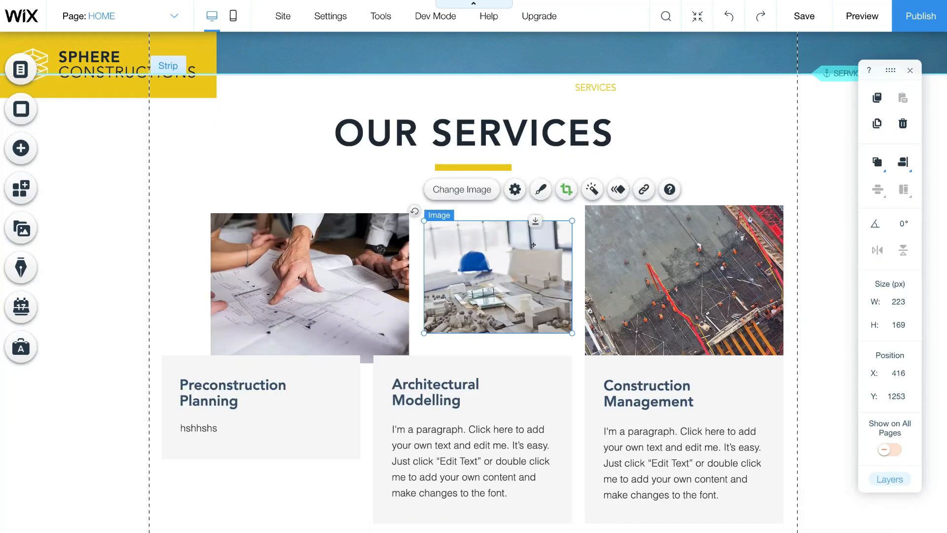
# Show the OUR SERVICES heading's text settings and browse page background images.
pyautogui.click(446, 384)
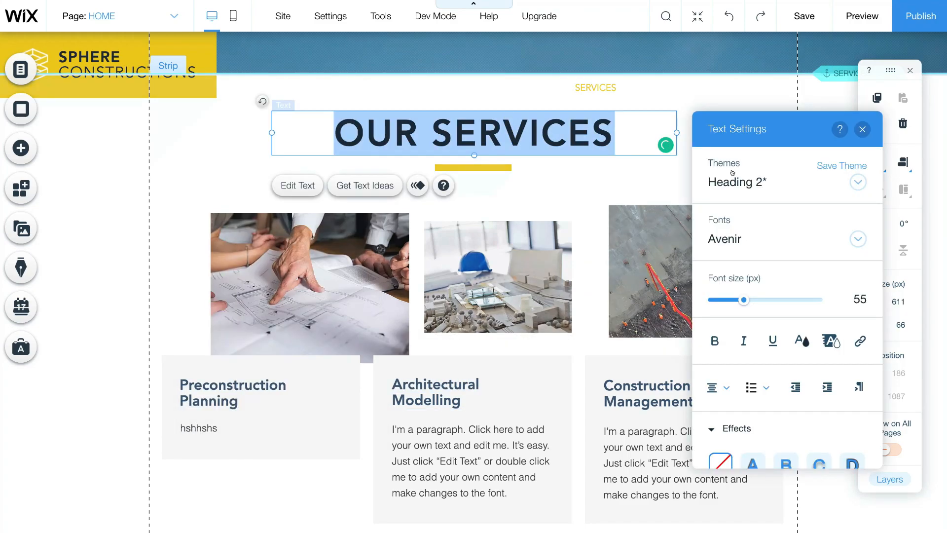
pyautogui.click(21, 70)
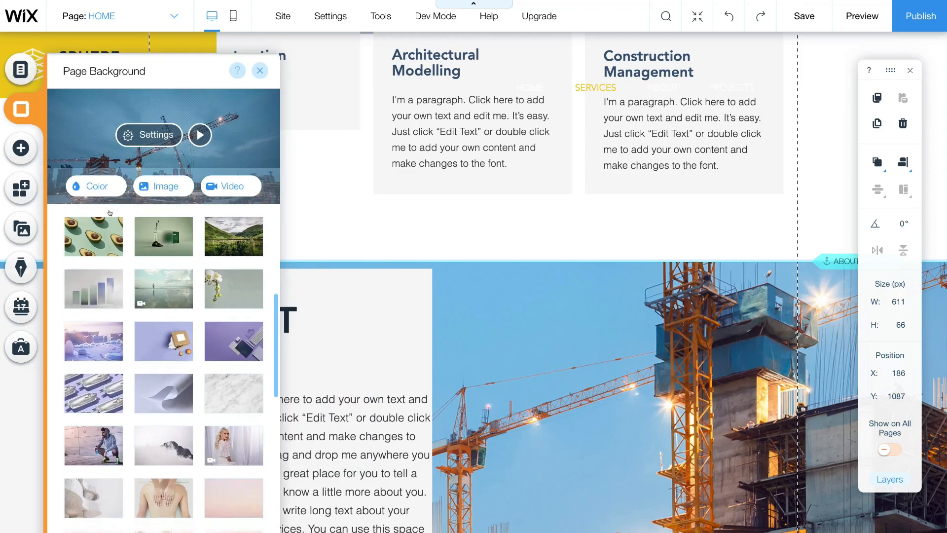
# Browse ready-made strip sections, scrolling through the About section designs.
pyautogui.click(20, 148)
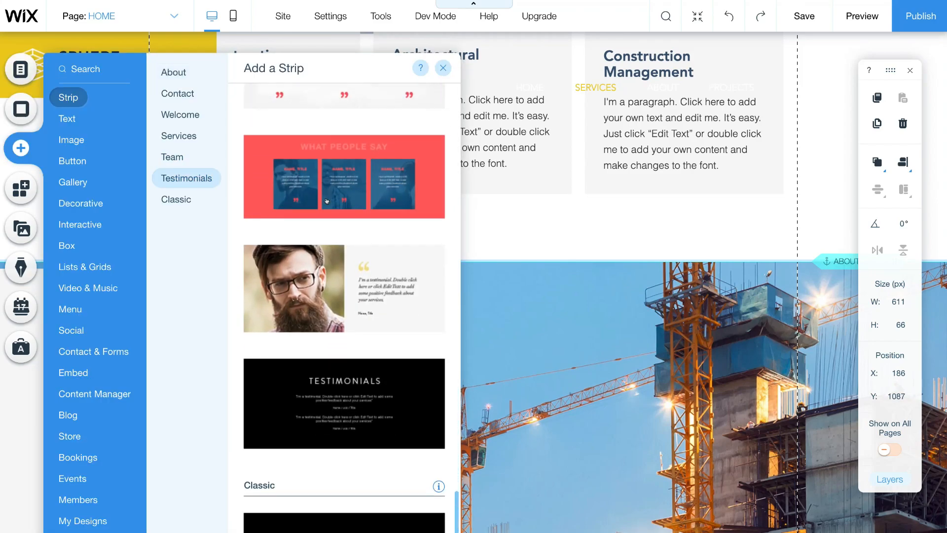
pyautogui.click(173, 72)
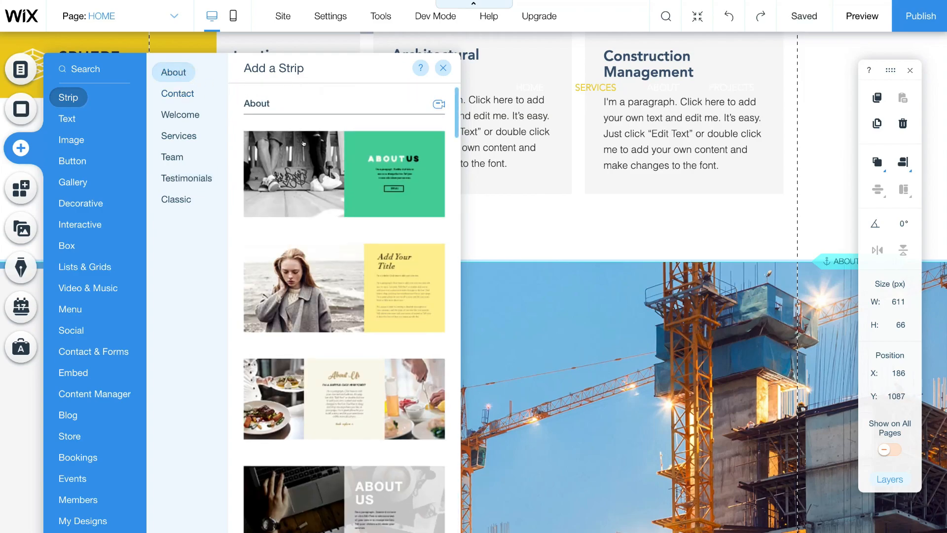
pyautogui.scroll(-3)
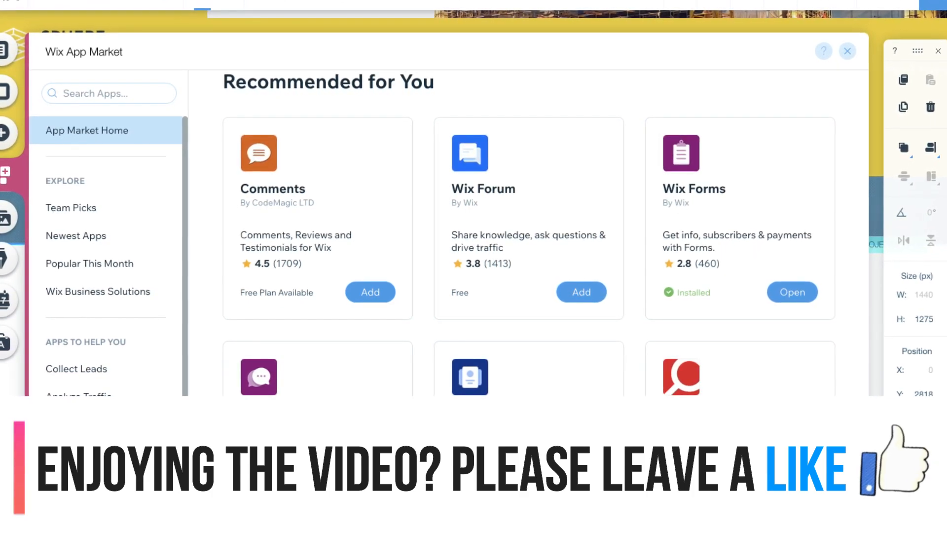
pyautogui.click(848, 51)
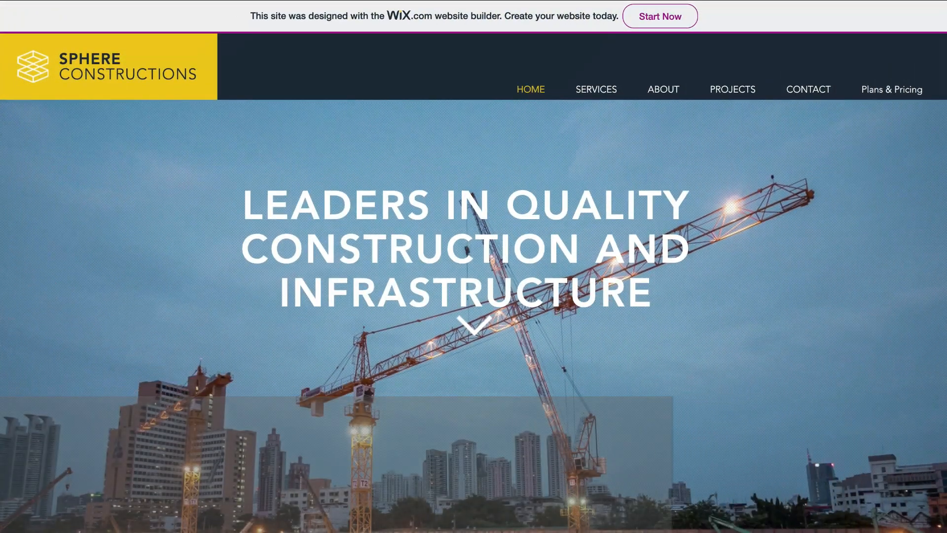
pyautogui.scroll(-3)
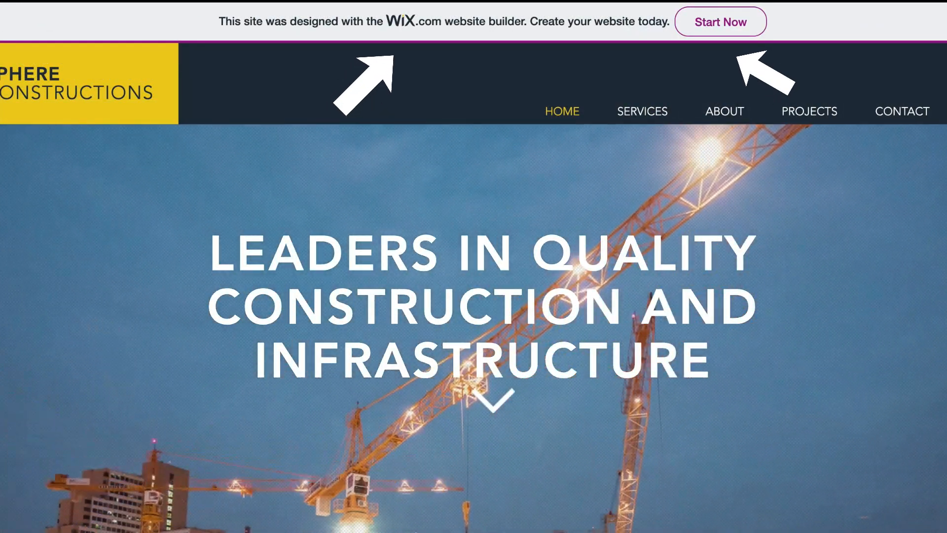
pyautogui.click(720, 22)
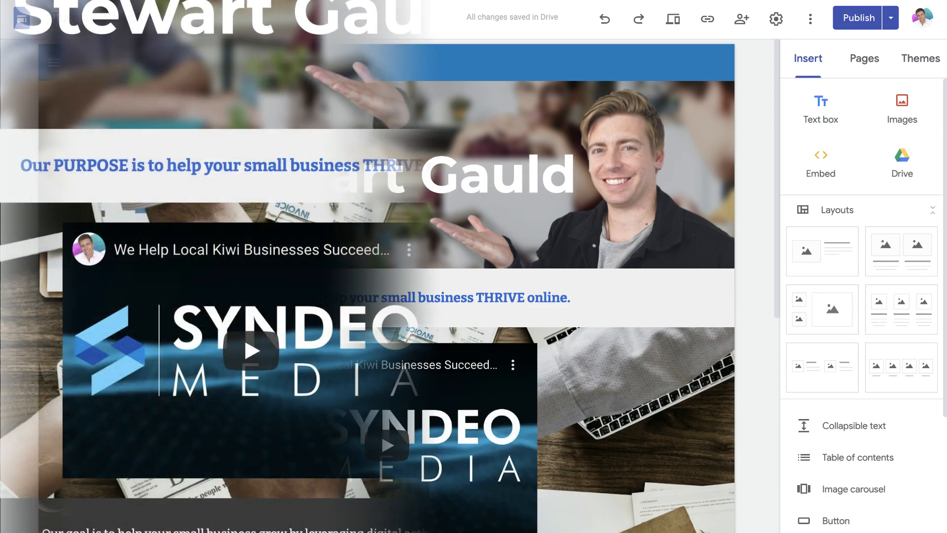
# Scroll down the Tutorial Website page and move Our Services beside Free Quote.
pyautogui.scroll(-3)
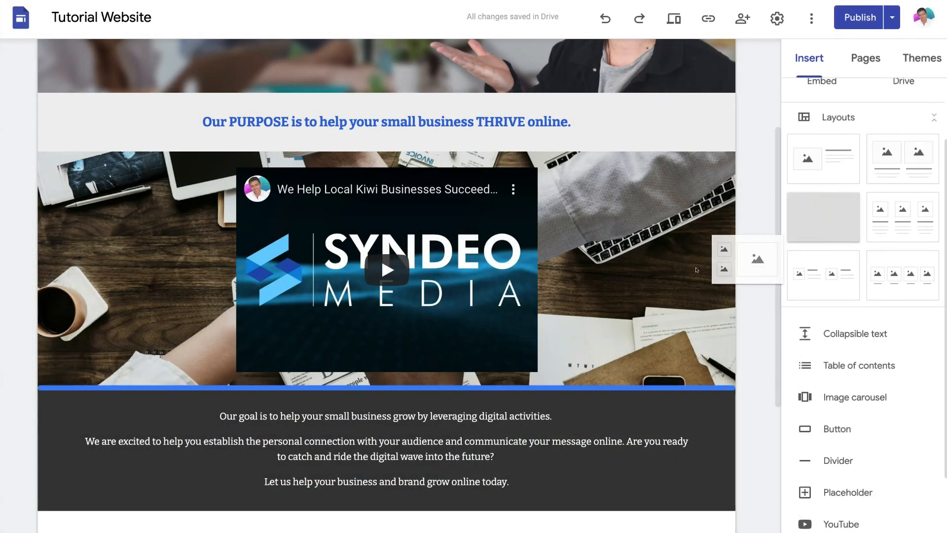
pyautogui.scroll(-3)
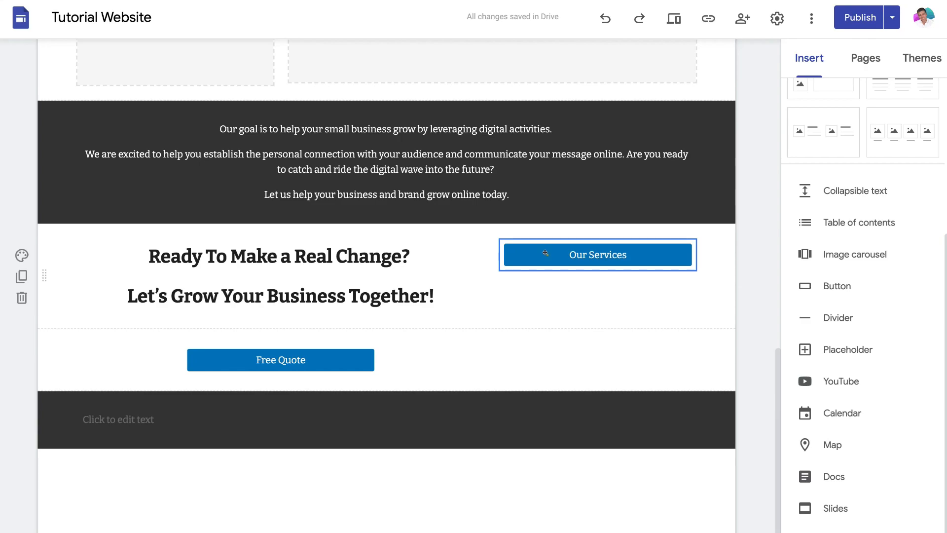
pyautogui.moveTo(597, 253); pyautogui.dragTo(506, 363)
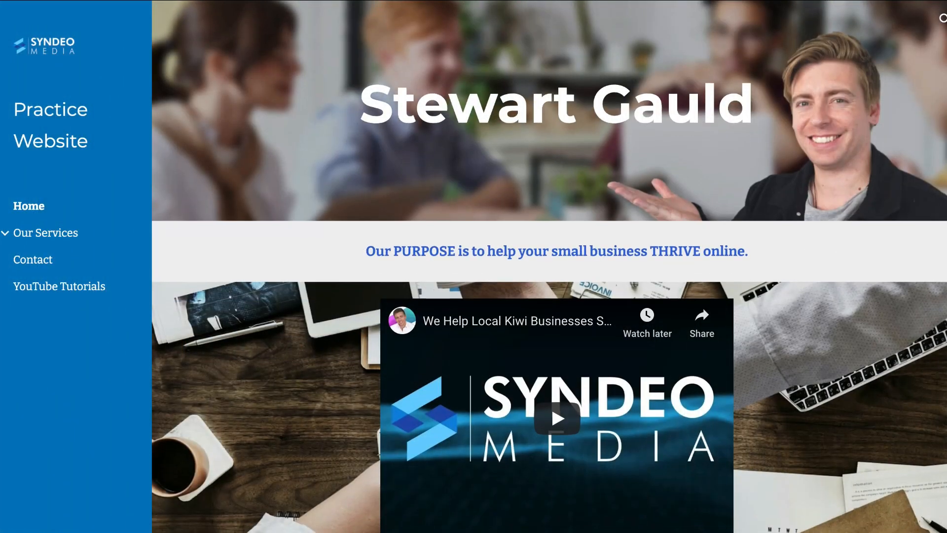
# Browse the practice site's Services and Contact pages, then switch to phone preview.
pyautogui.scroll(-3)
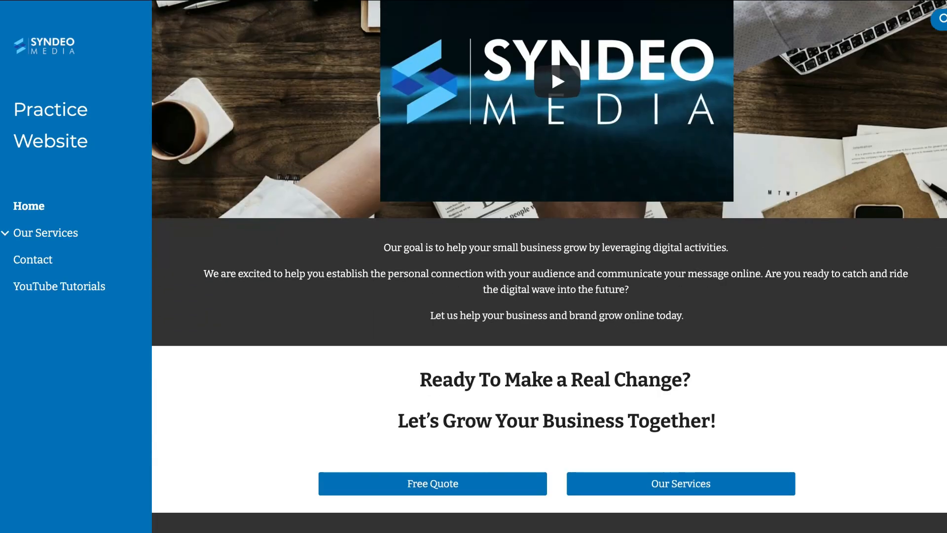
pyautogui.click(45, 232)
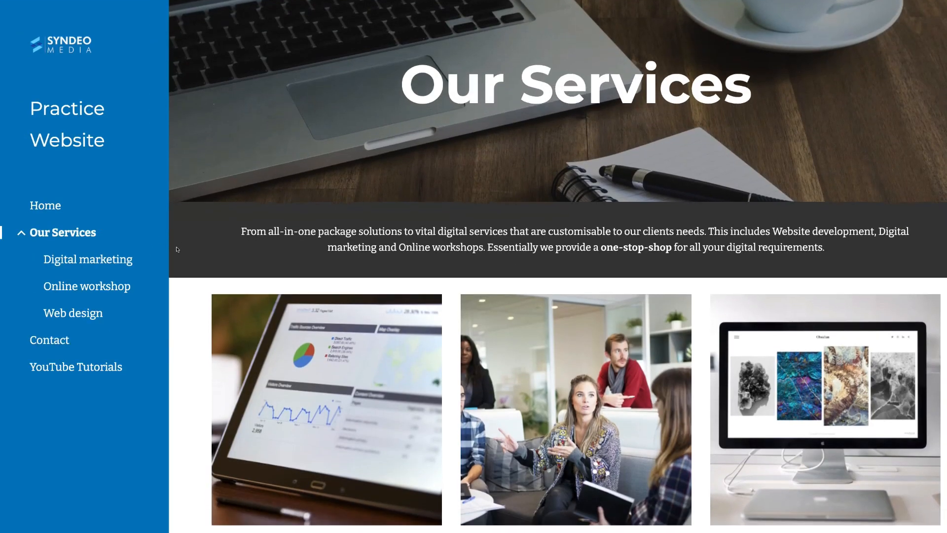
pyautogui.scroll(-3)
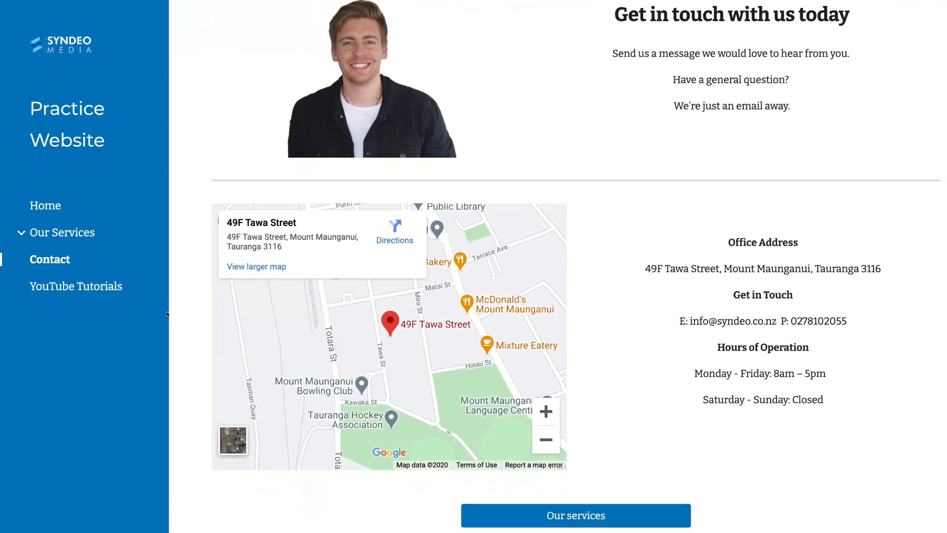
pyautogui.scroll(-3)
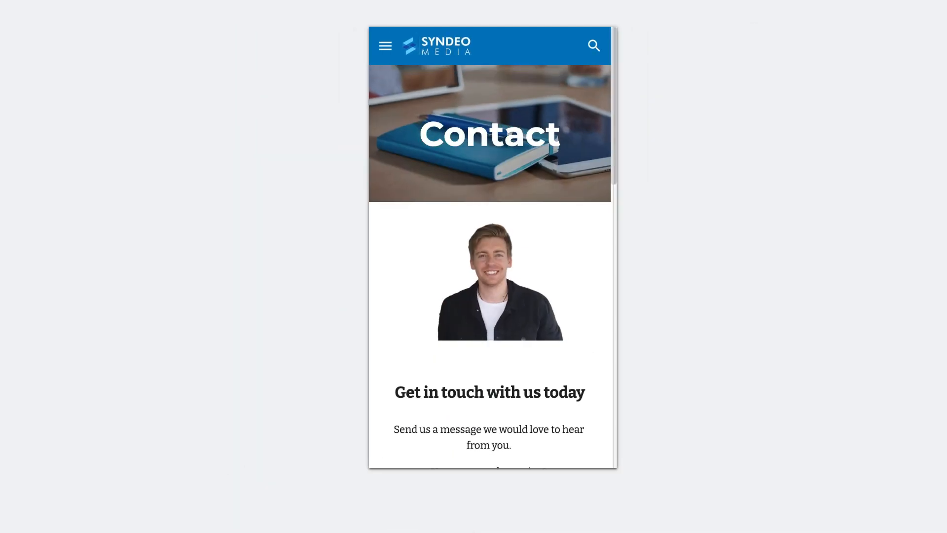
pyautogui.scroll(-3)
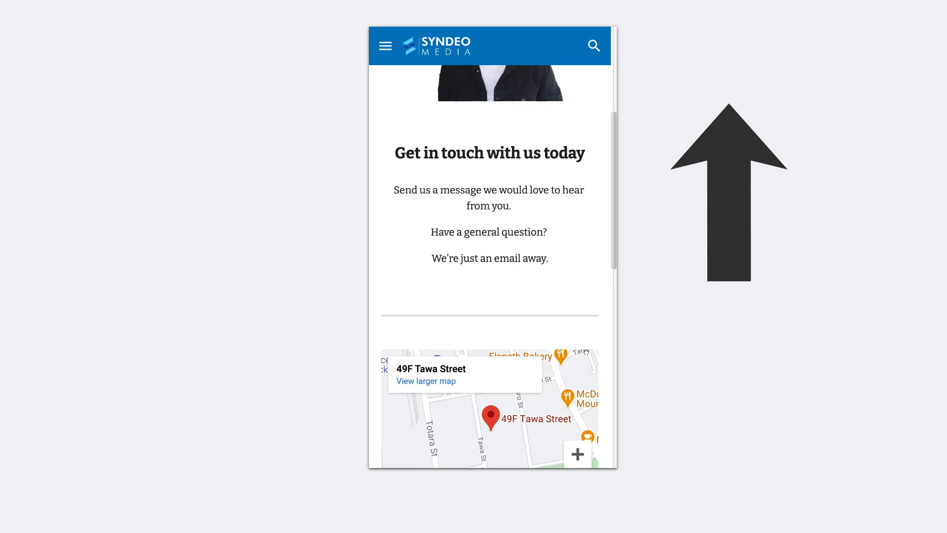
pyautogui.click(385, 46)
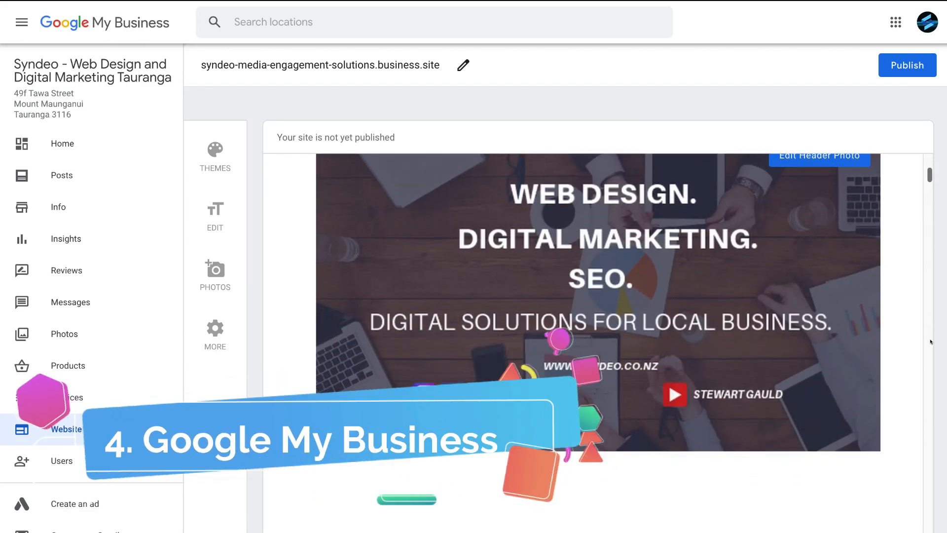
# Scroll through the Syndeo website preview, then publish the site.
pyautogui.scroll(-3)
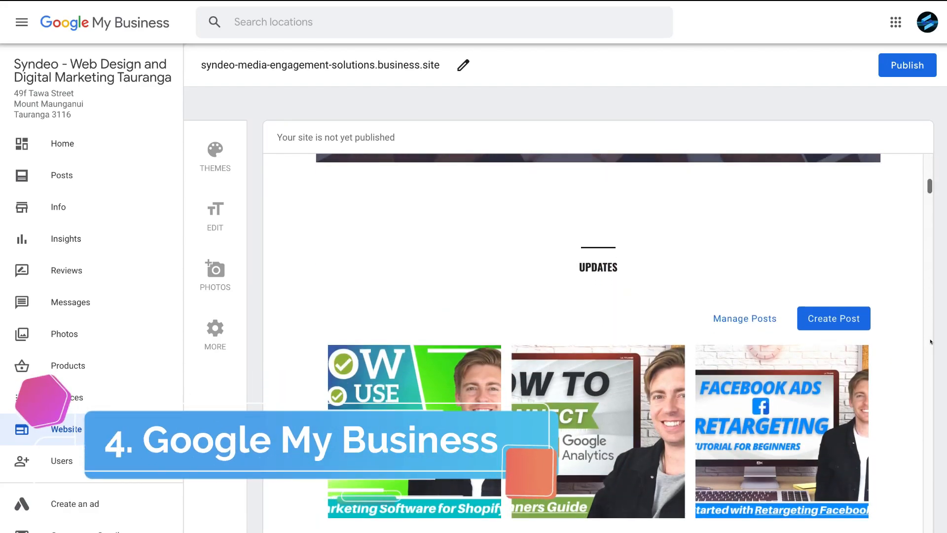
pyautogui.scroll(-3)
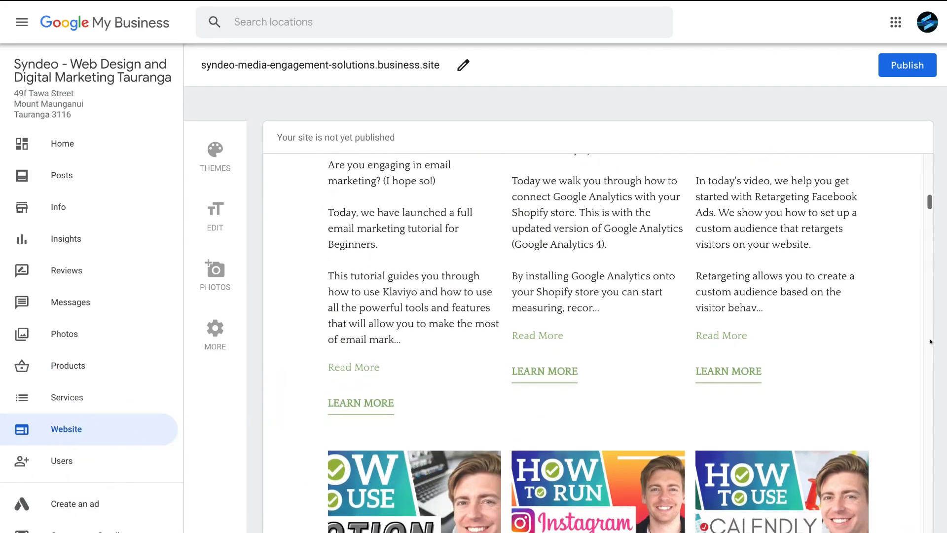
pyautogui.scroll(-3)
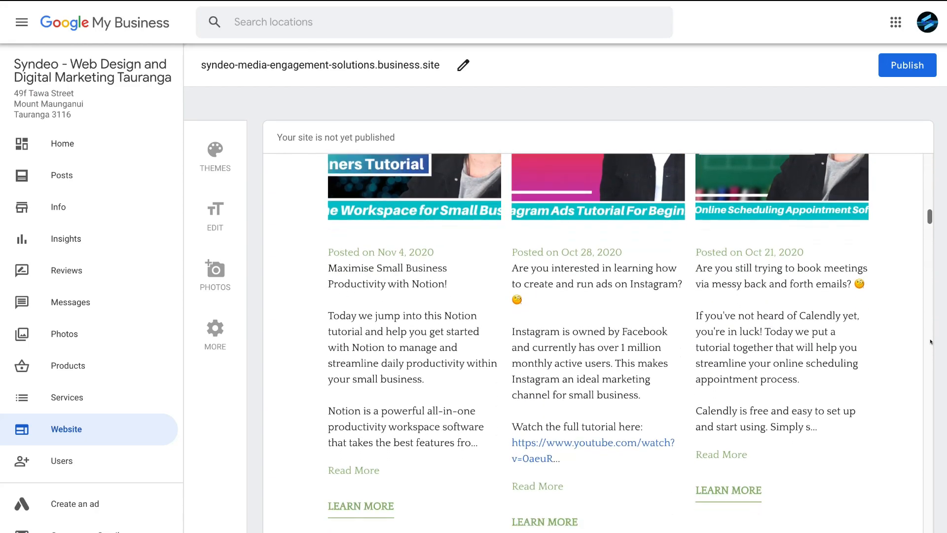
pyautogui.scroll(-3)
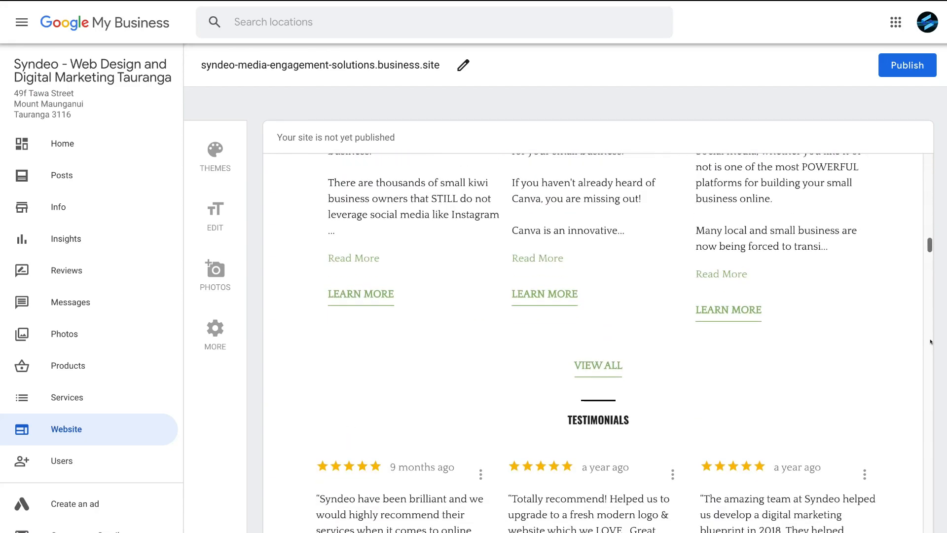
pyautogui.scroll(-3)
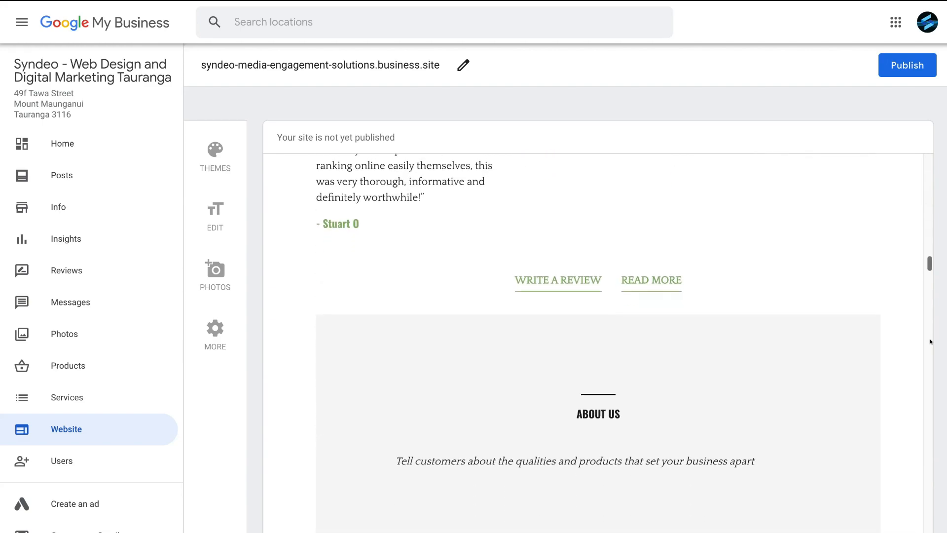
pyautogui.scroll(-3)
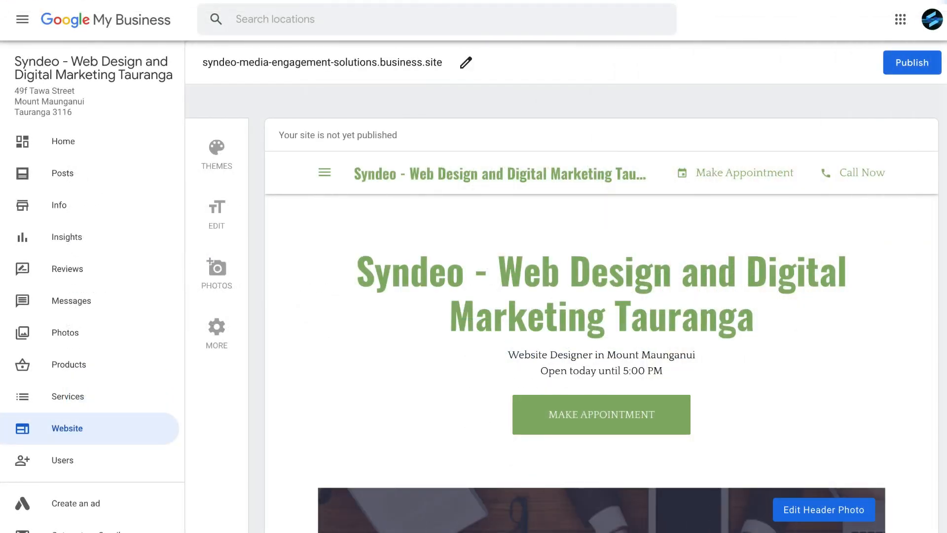
pyautogui.click(912, 62)
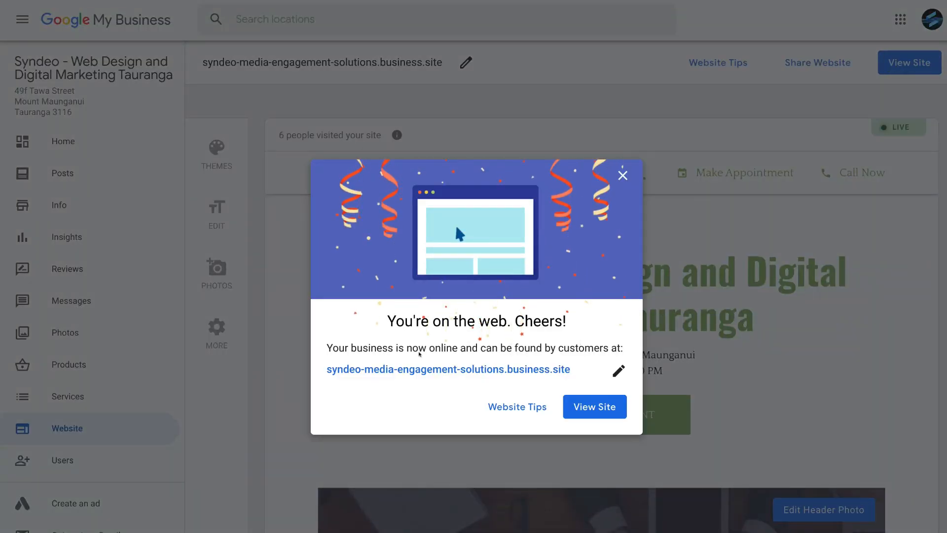
pyautogui.moveTo(562, 299)
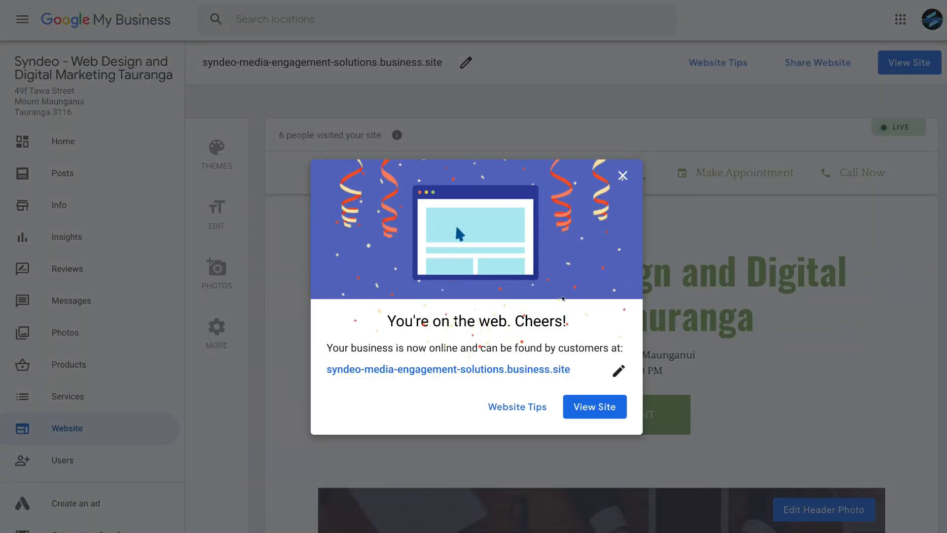
# Open the live Syndeo site and scroll through its updates, reviews and gallery.
pyautogui.click(594, 406)
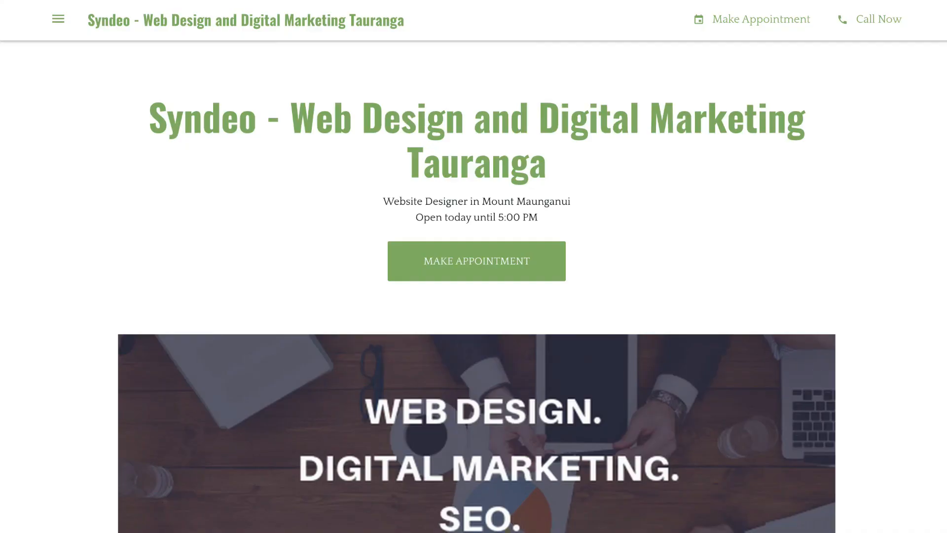
pyautogui.scroll(-3)
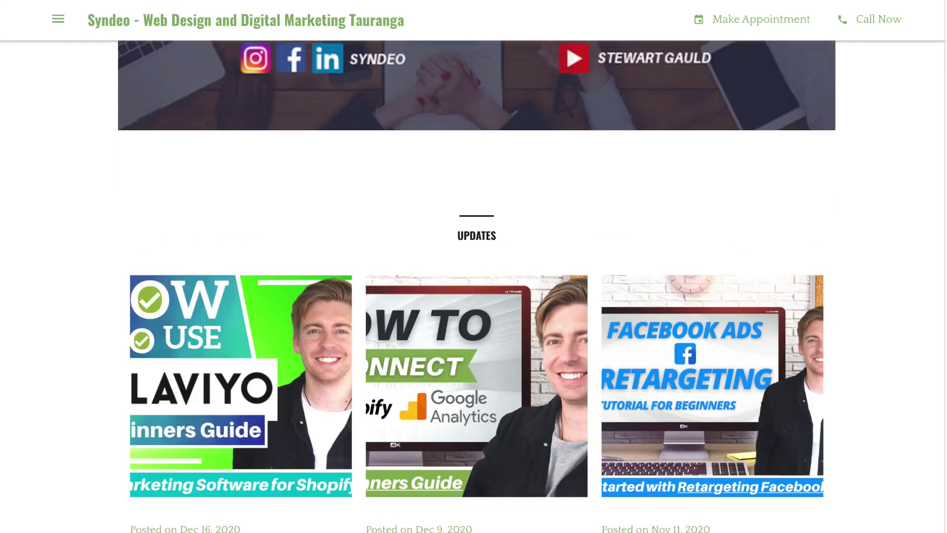
pyautogui.scroll(-3)
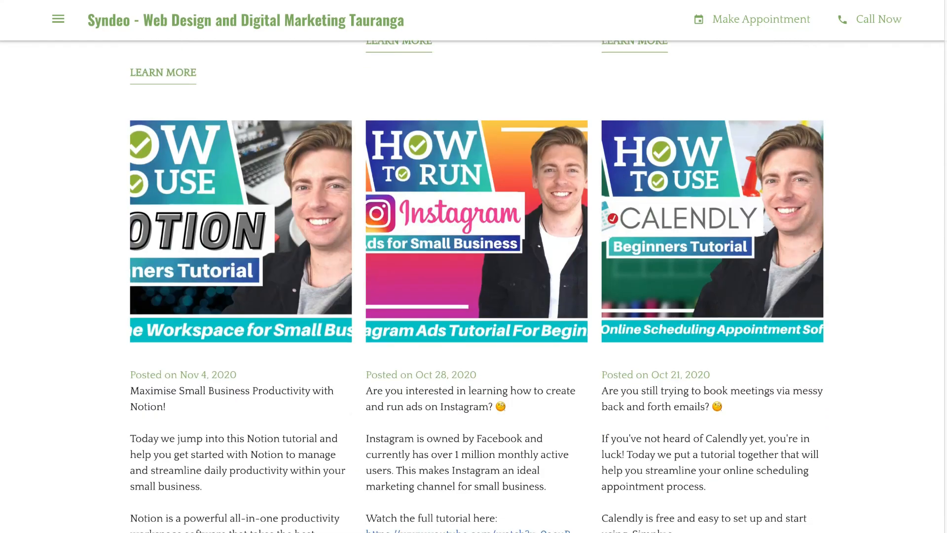
pyautogui.scroll(-3)
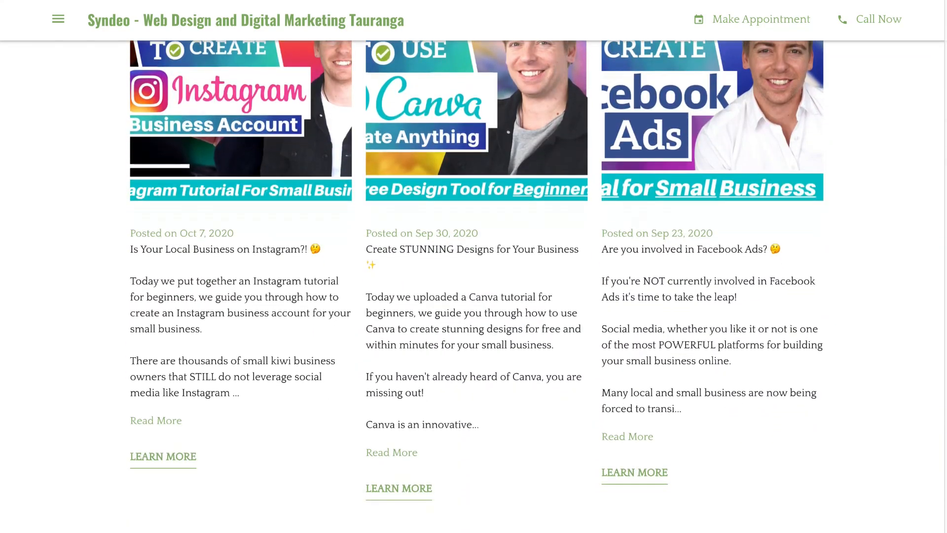
pyautogui.scroll(-3)
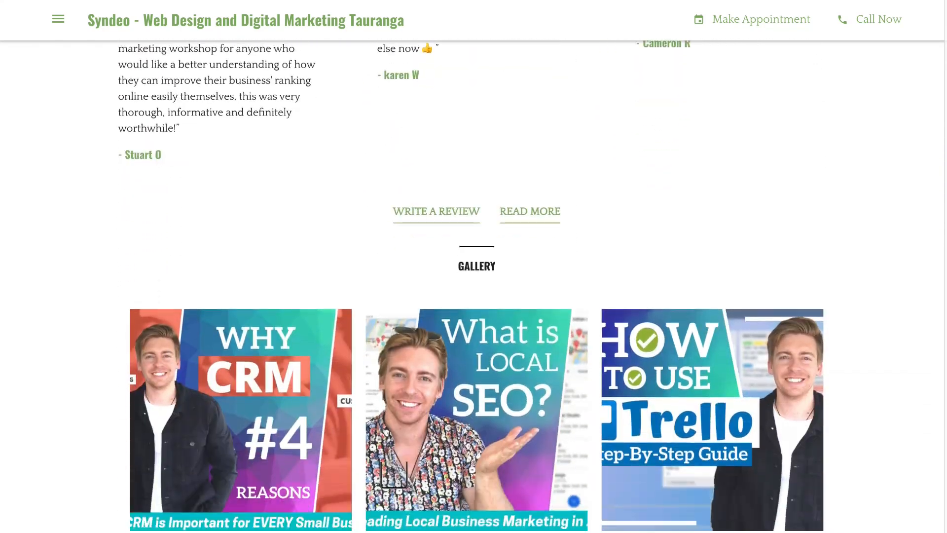
pyautogui.scroll(-3)
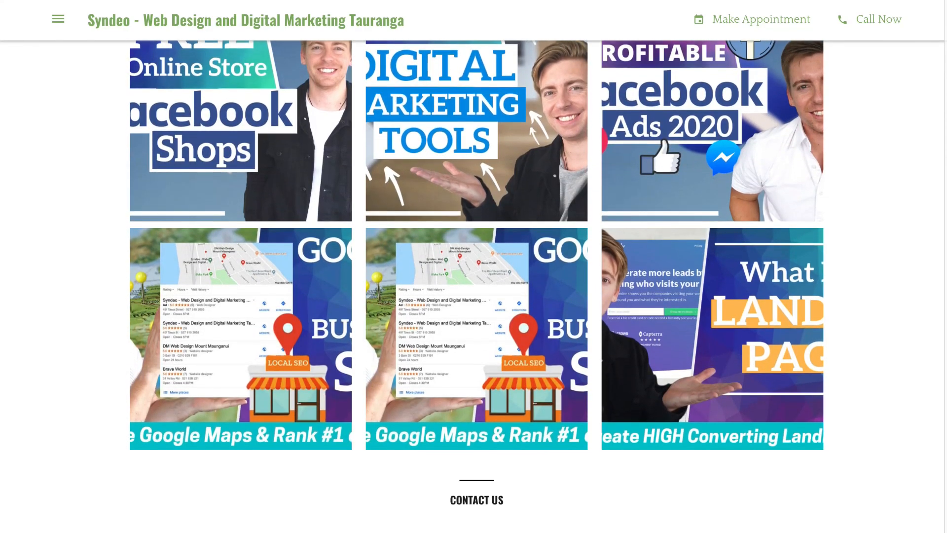
pyautogui.scroll(-3)
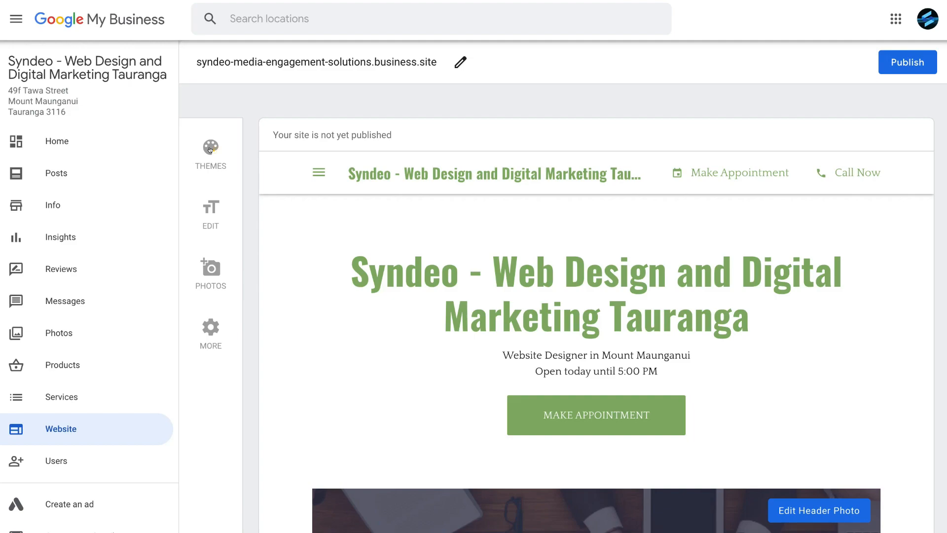
# Show the theme list, then the edit panel with headline and button text fields.
pyautogui.click(210, 147)
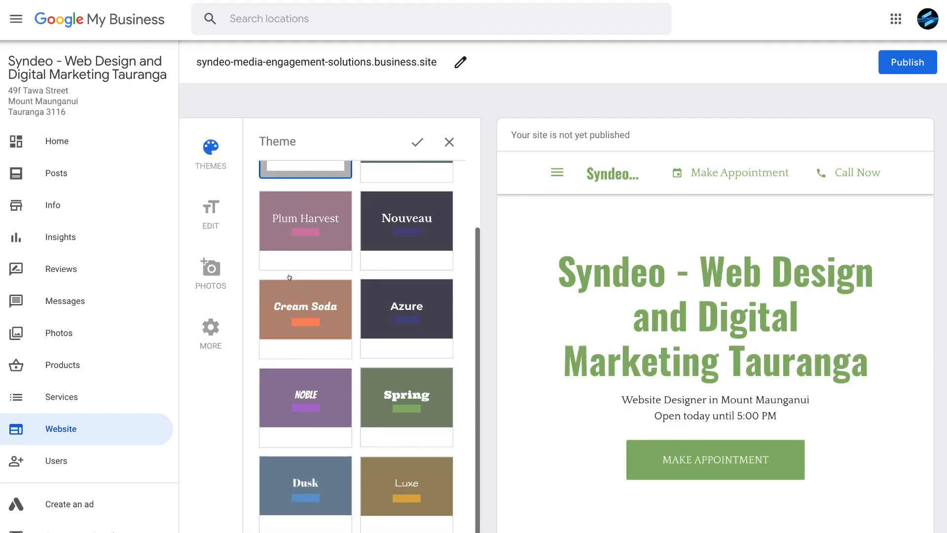
pyautogui.click(210, 211)
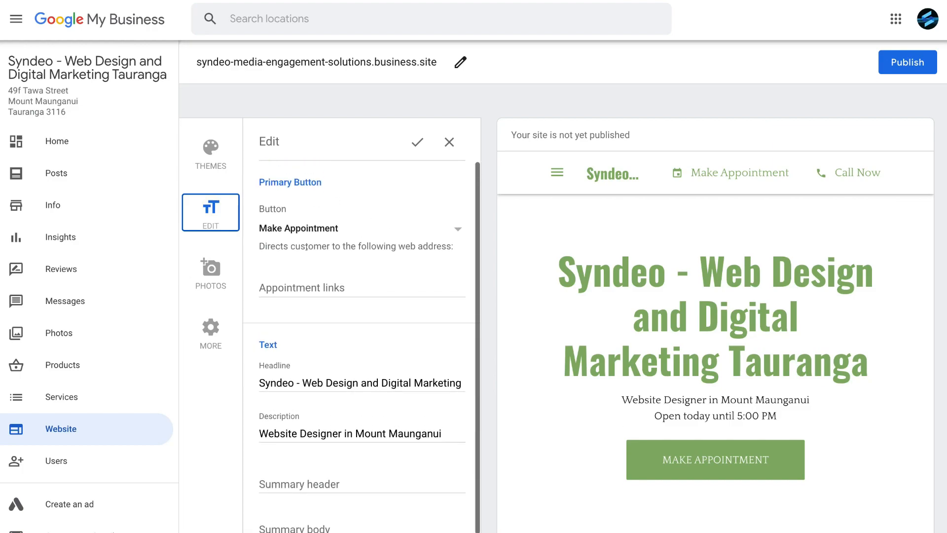
pyautogui.moveTo(209, 318)
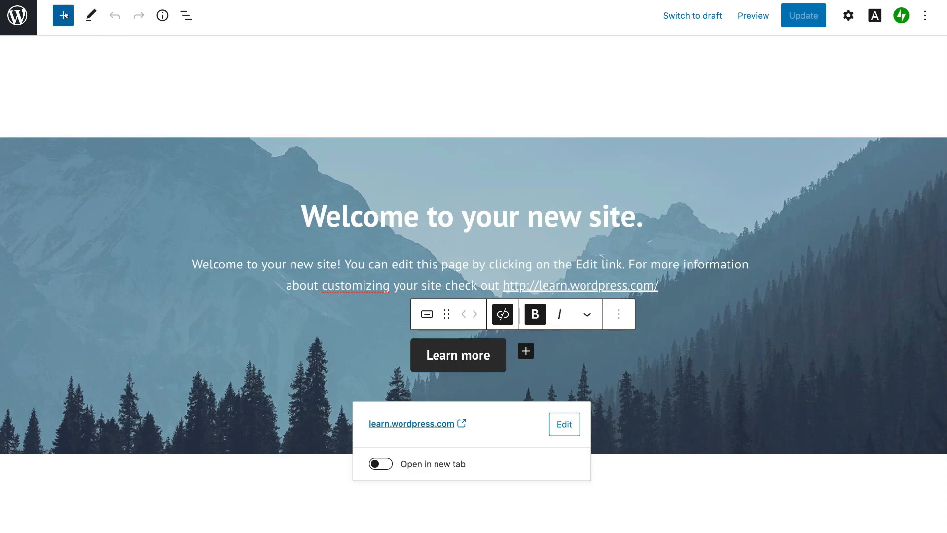
# Open the block inserter on the WordPress welcome cover page to show blocks to add.
pyautogui.click(618, 313)
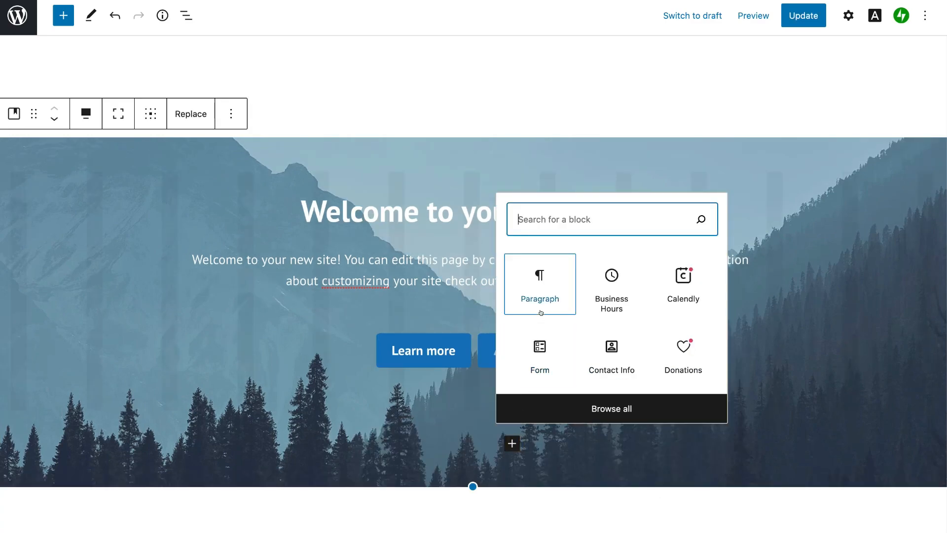
pyautogui.moveTo(667, 289)
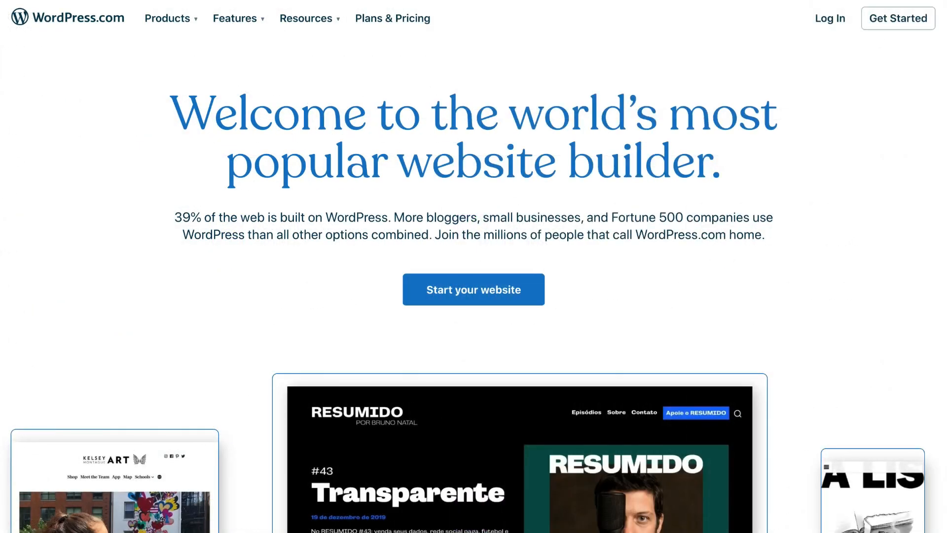
pyautogui.scroll(-3)
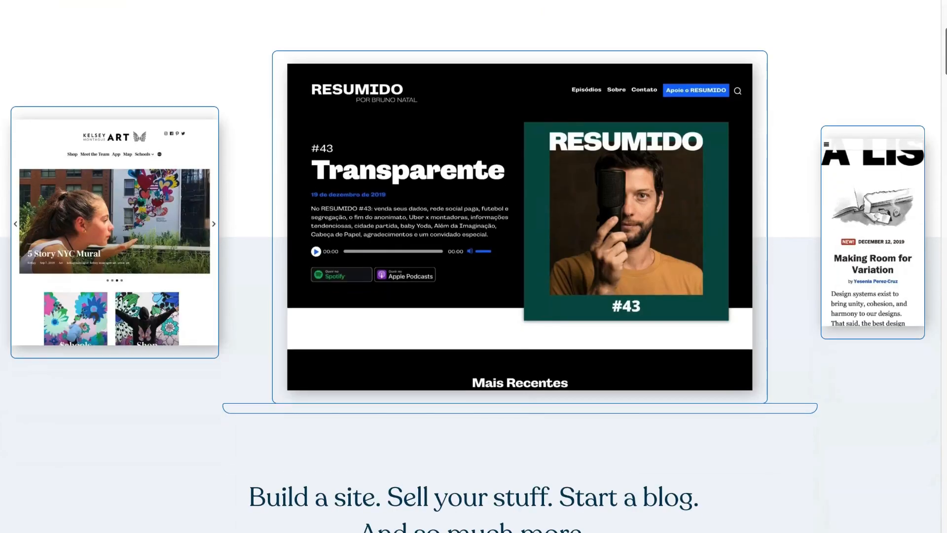
pyautogui.scroll(-3)
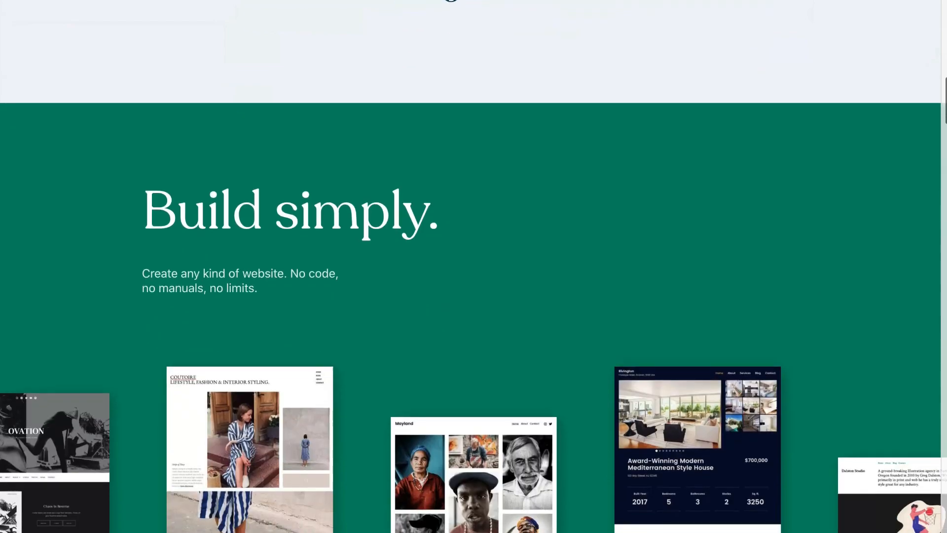
pyautogui.scroll(-3)
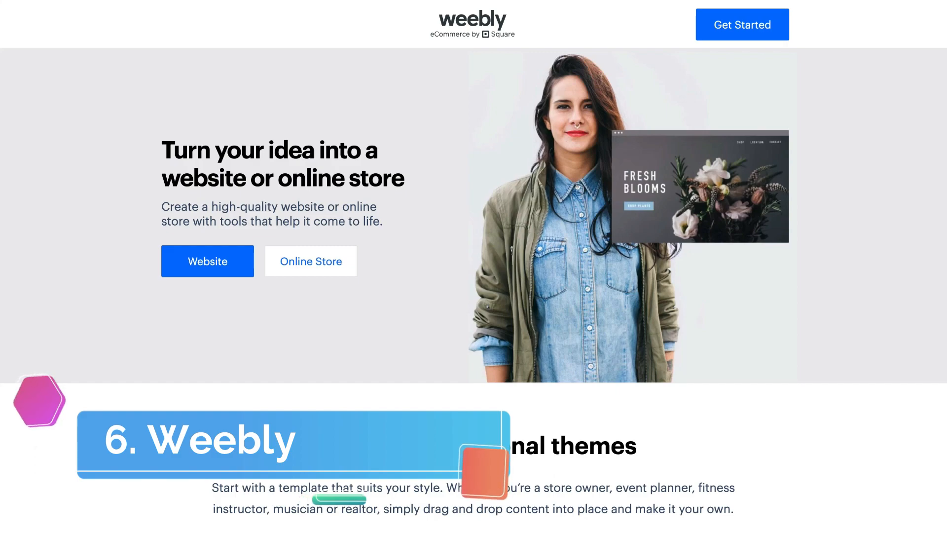
pyautogui.scroll(-3)
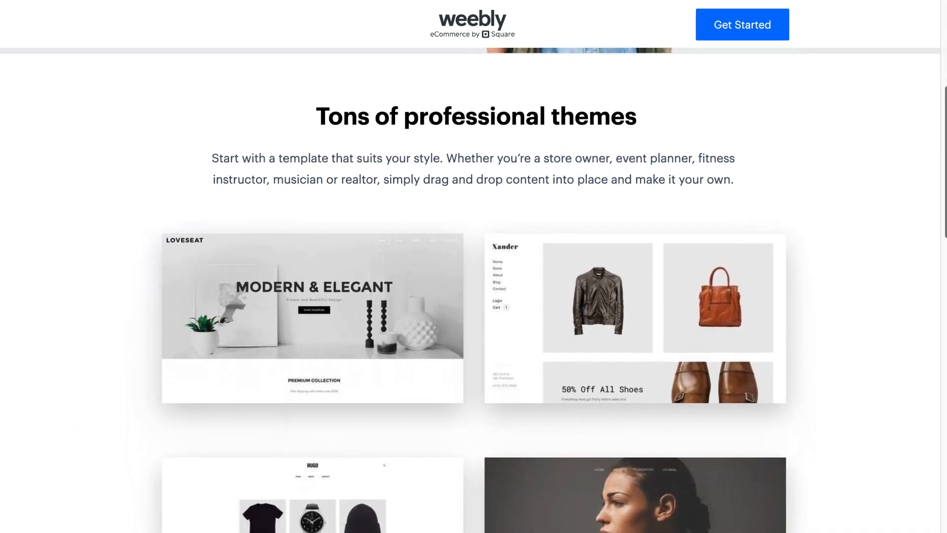
pyautogui.scroll(-3)
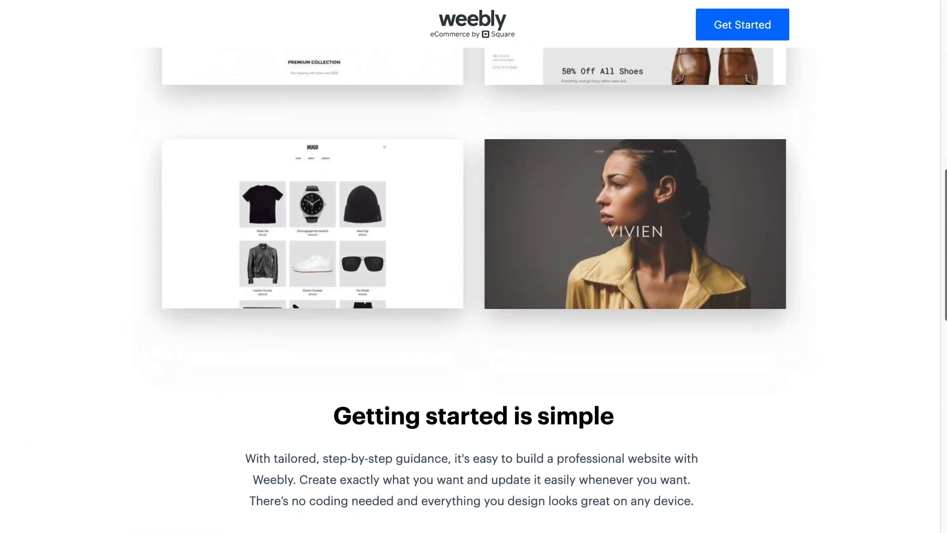
pyautogui.scroll(-3)
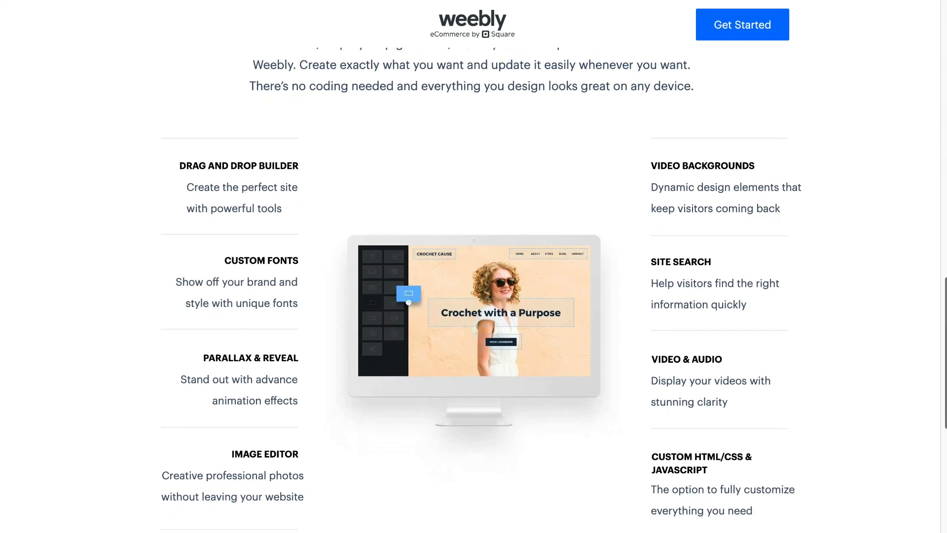
pyautogui.scroll(-3)
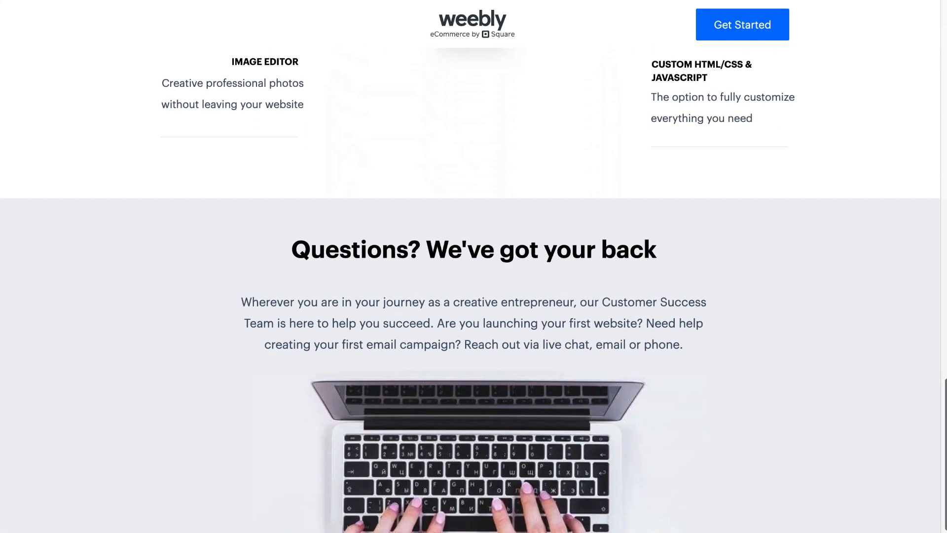
pyautogui.scroll(-3)
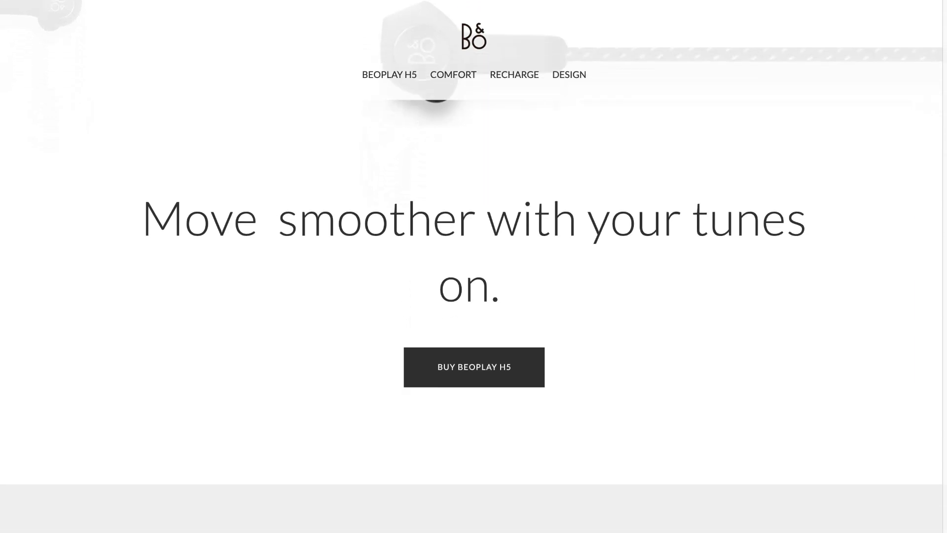
# Scroll down the Beoplay H5 sample page in the Ucraft editor.
pyautogui.scroll(-3)
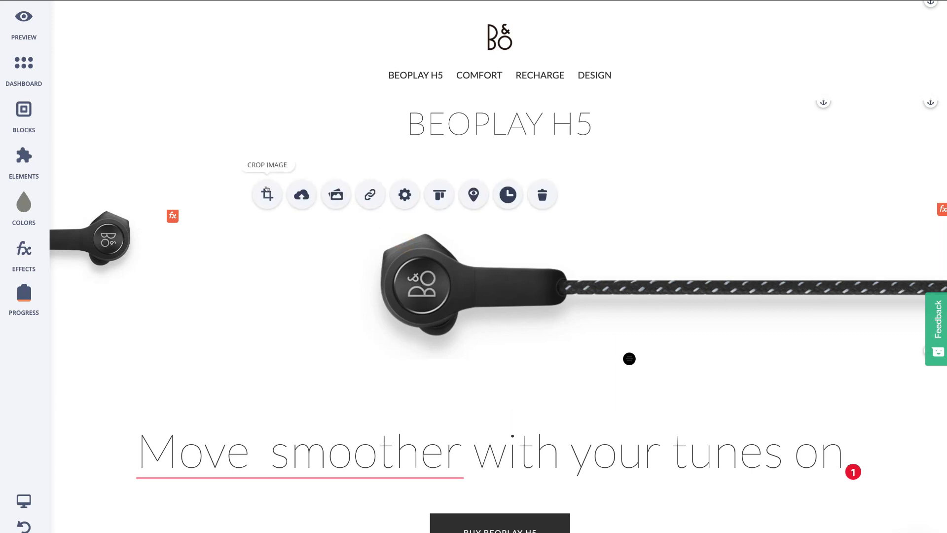
pyautogui.moveTo(404, 195)
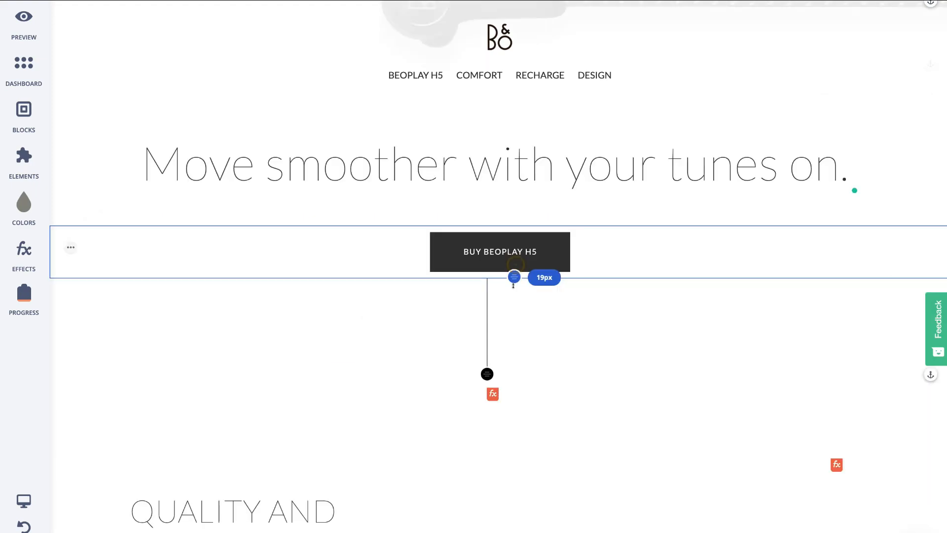
# Drag the BUY BEOPLAY H5 row's padding from 19px to about 131px.
pyautogui.moveTo(514, 277); pyautogui.dragTo(513, 350)
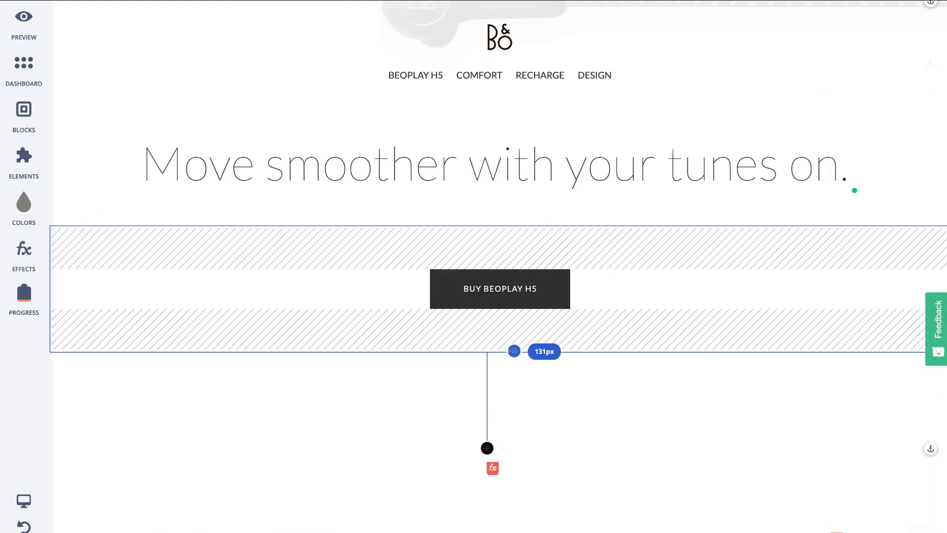
pyautogui.click(23, 162)
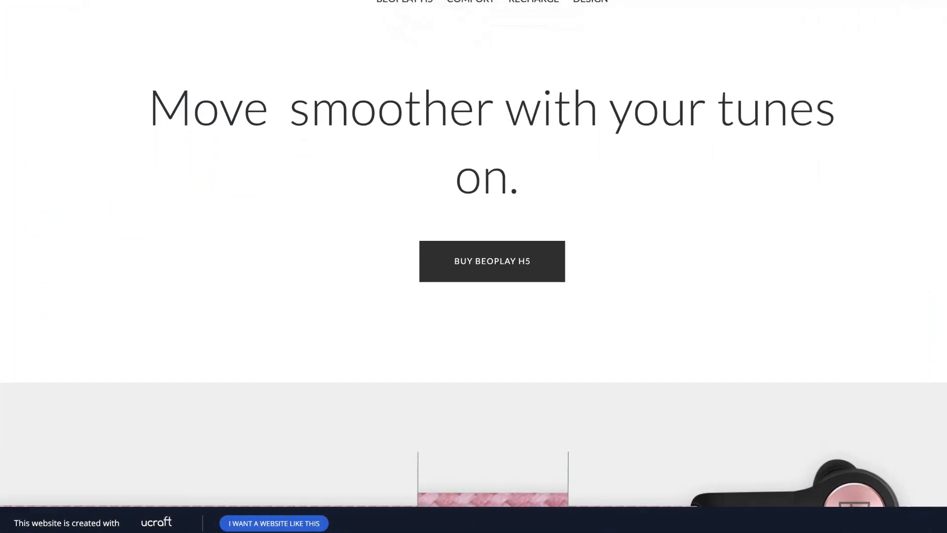
pyautogui.scroll(-3)
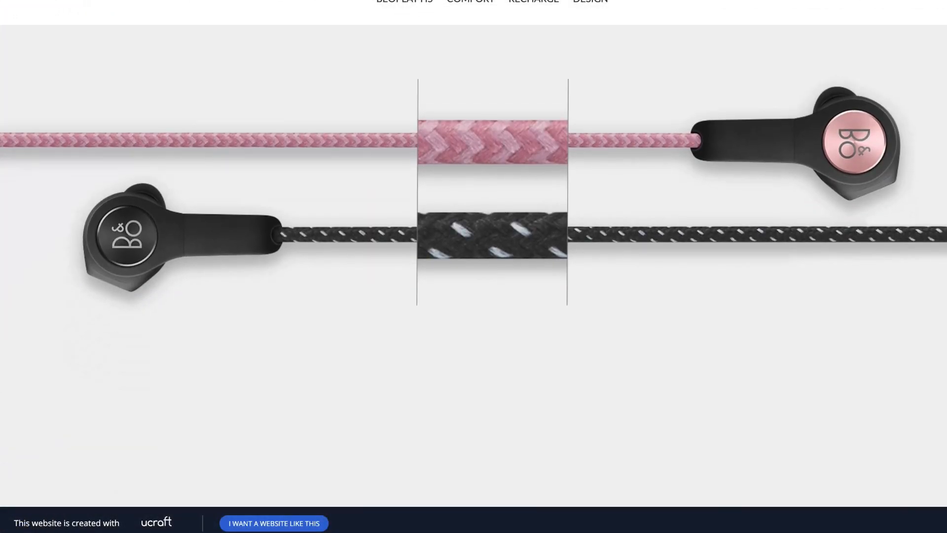
pyautogui.scroll(-3)
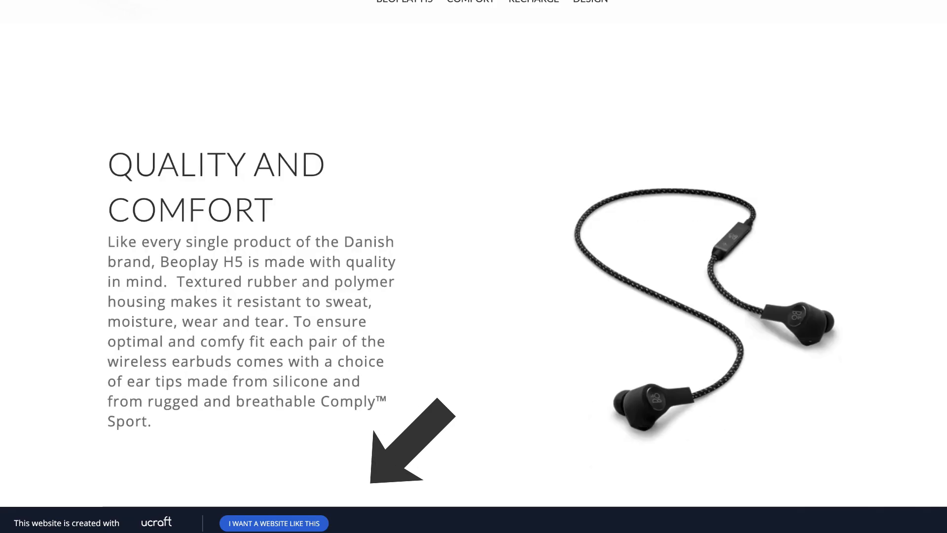
pyautogui.scroll(-3)
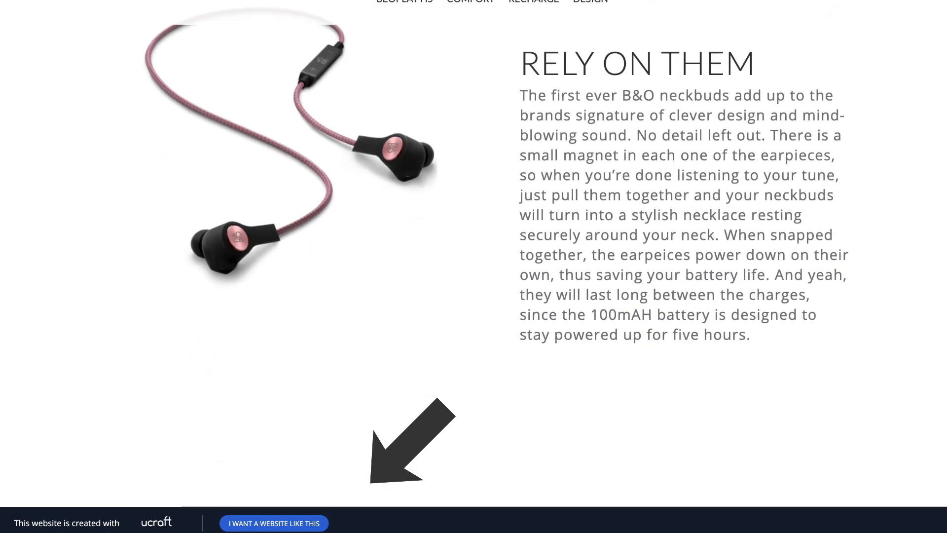
pyautogui.scroll(-3)
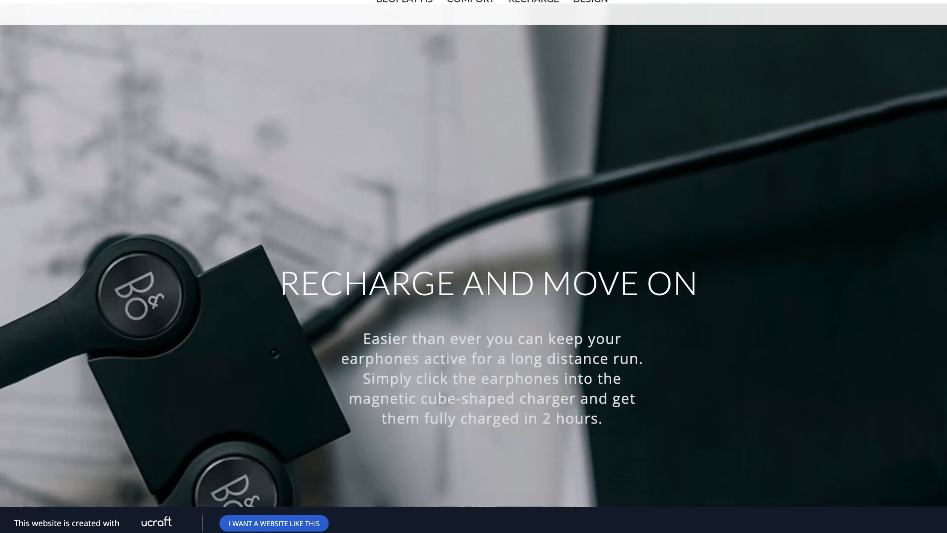
pyautogui.click(589, 1)
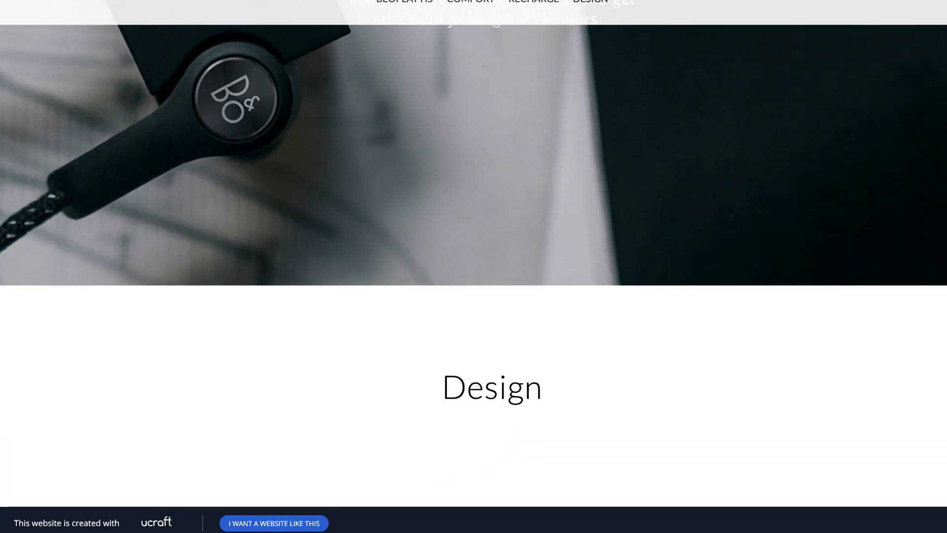
pyautogui.scroll(-3)
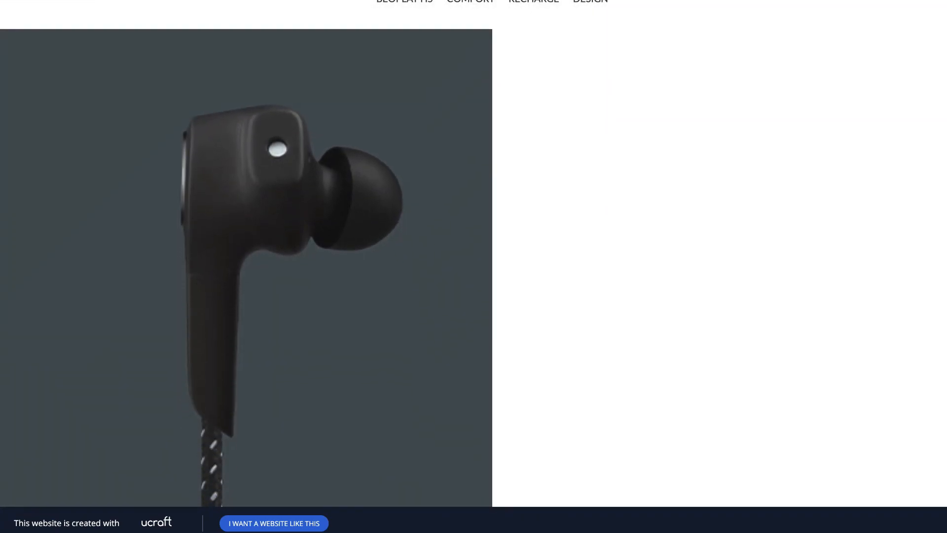
pyautogui.scroll(-3)
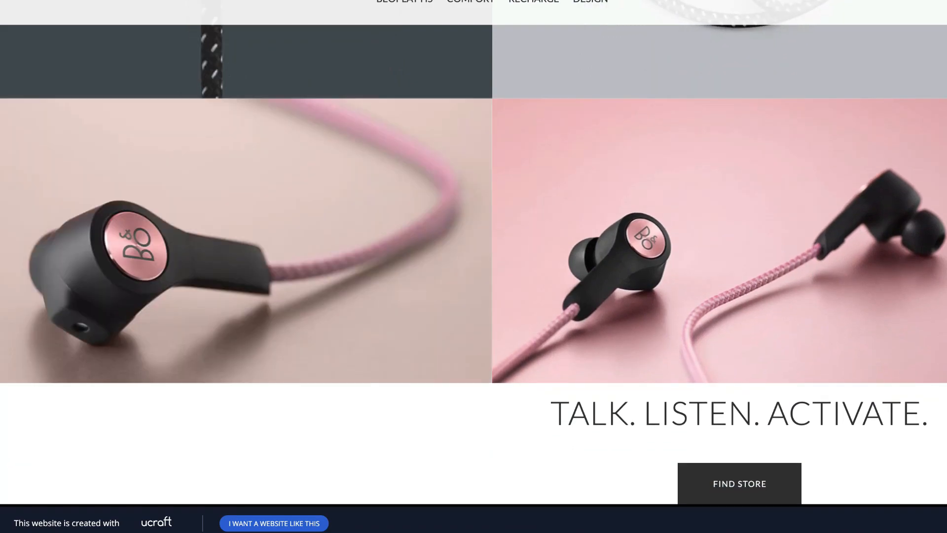
pyautogui.scroll(-3)
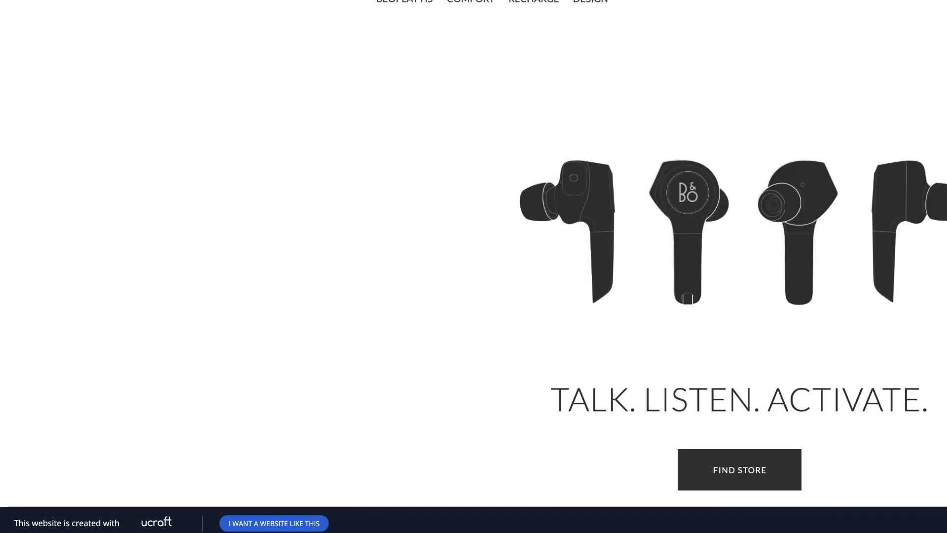
pyautogui.scroll(-3)
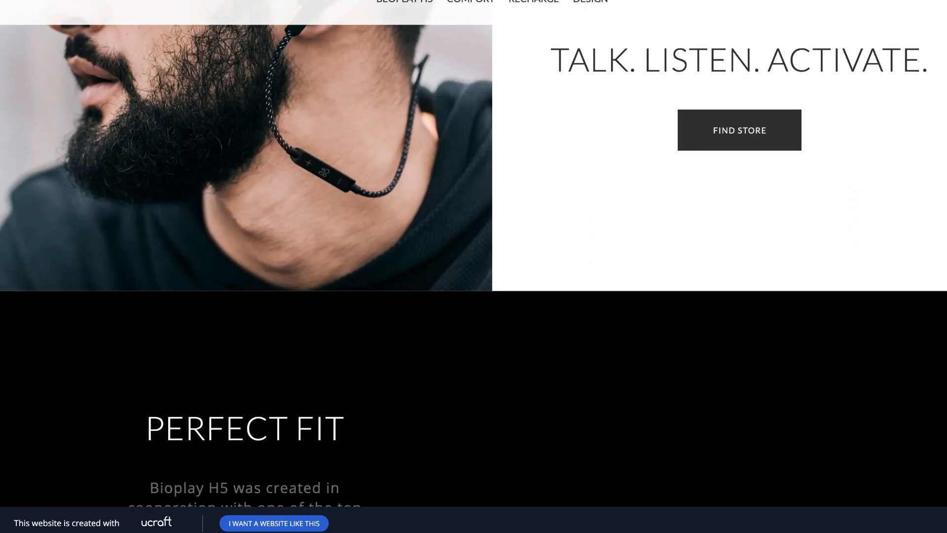
pyautogui.scroll(-3)
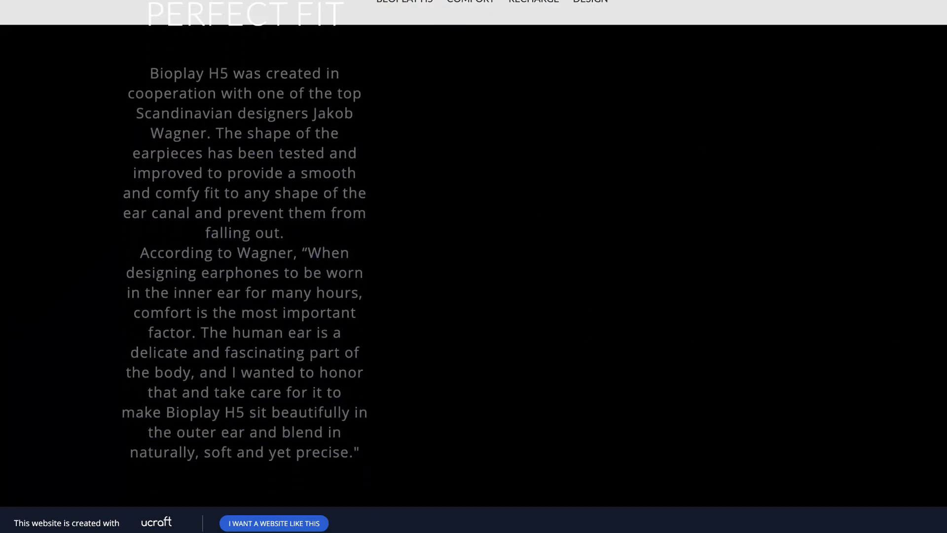